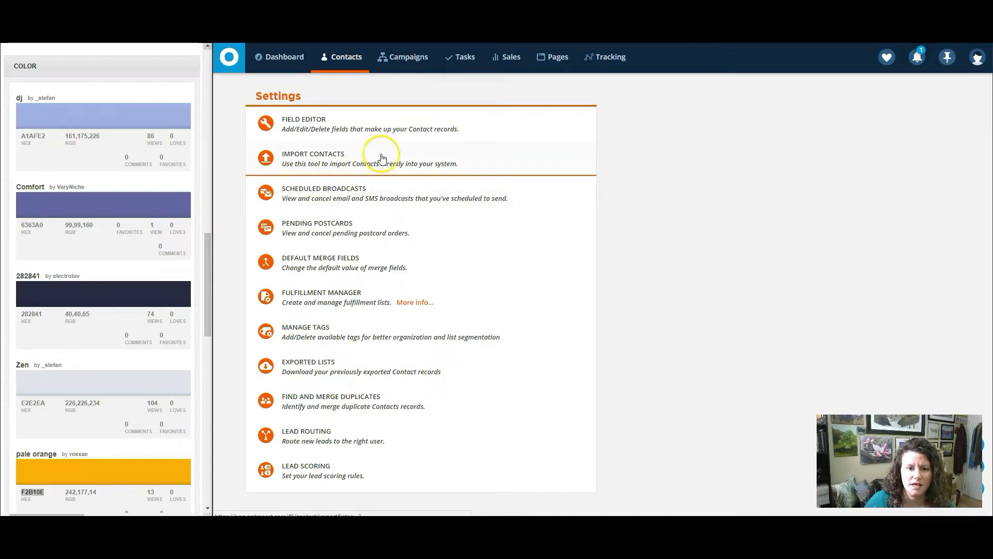
Step: From the Pages list, start a new ONTRApages landing page to reach the template gallery
left_click(465, 56)
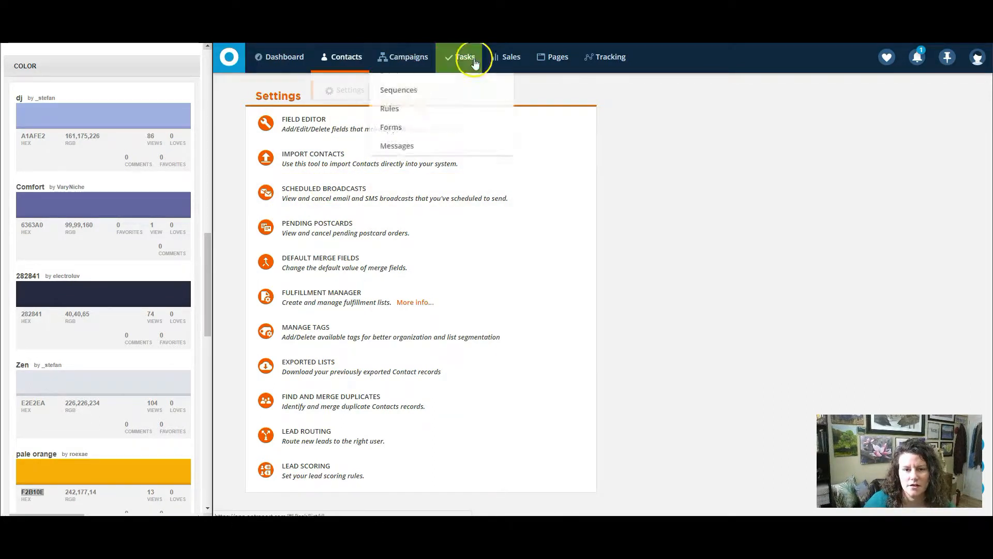
left_click(552, 57)
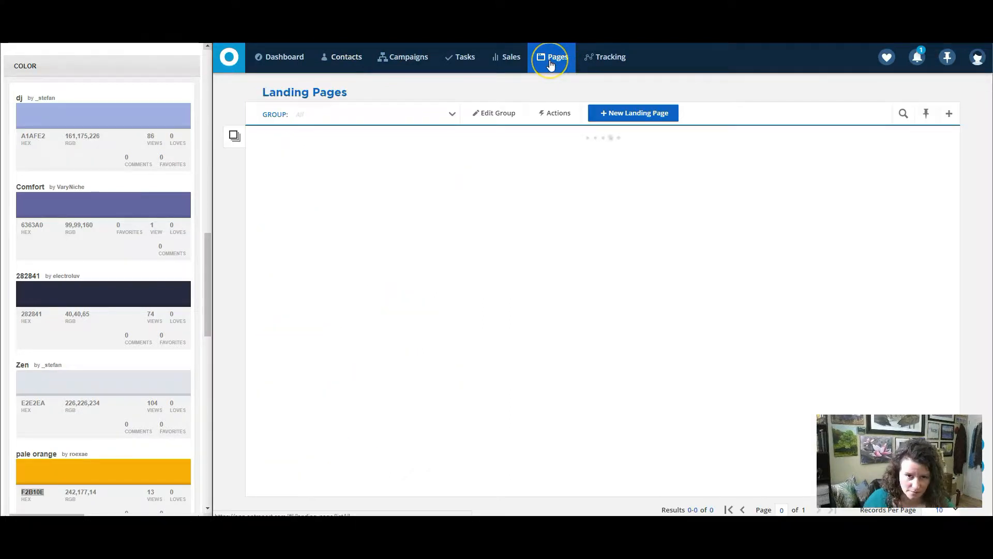
left_click(552, 57)
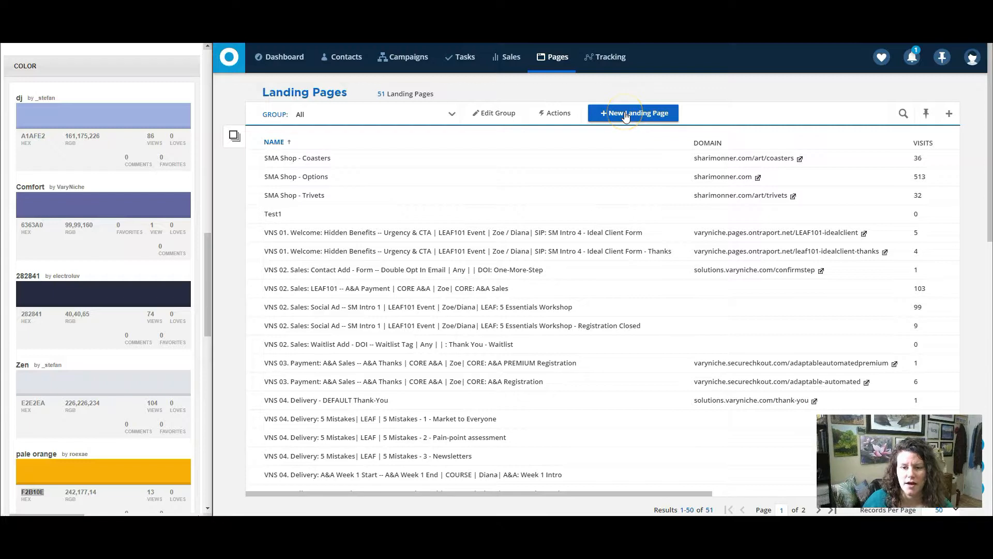
left_click(633, 112)
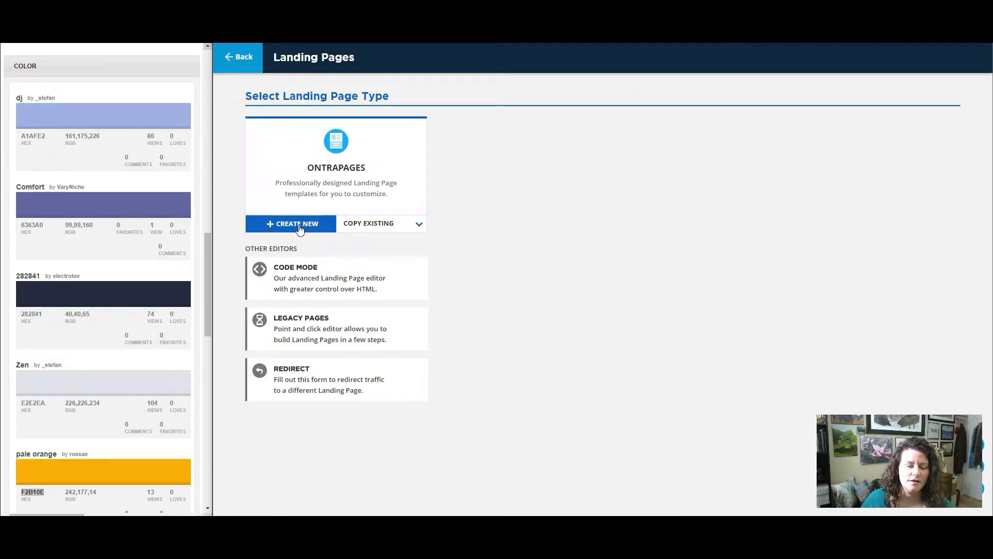
left_click(296, 223)
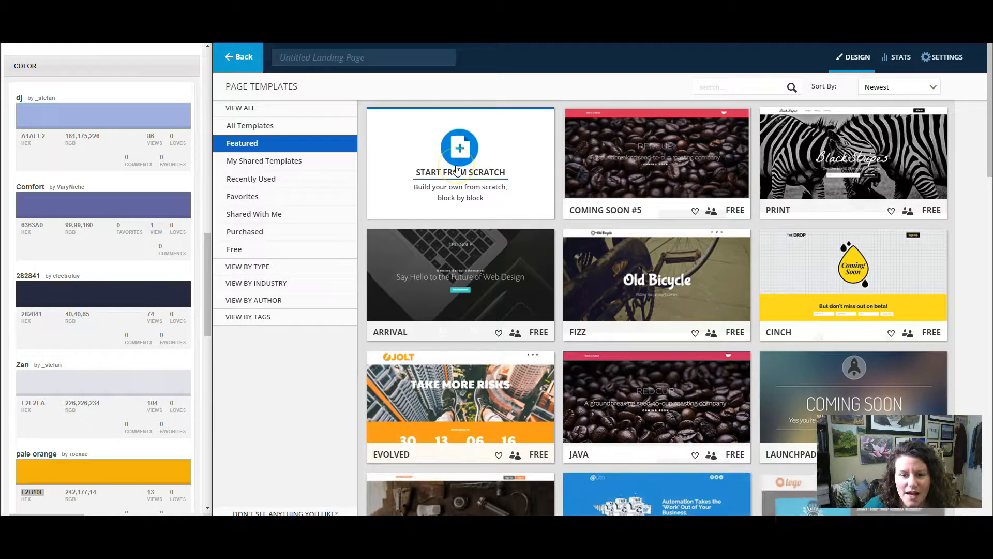
mouse_move(515, 169)
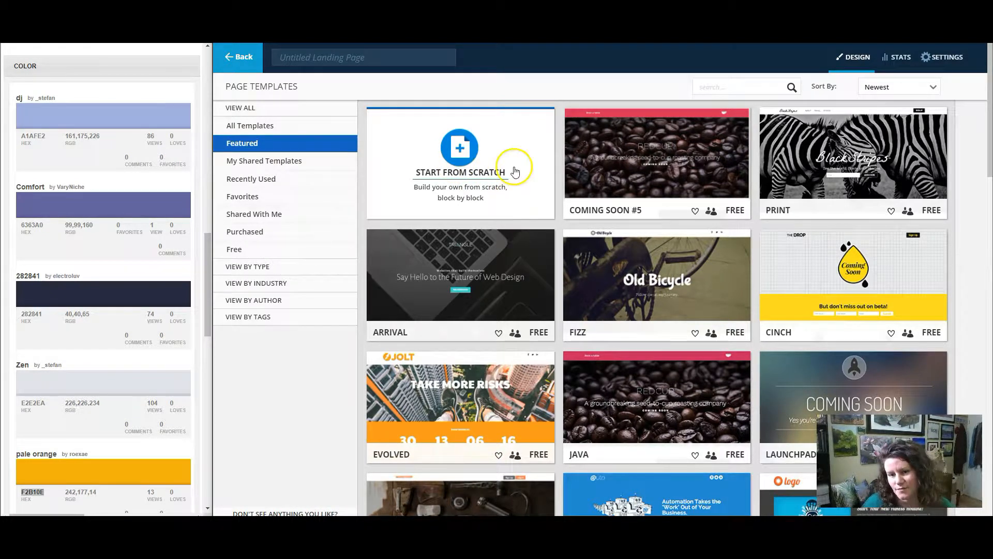
mouse_move(498, 406)
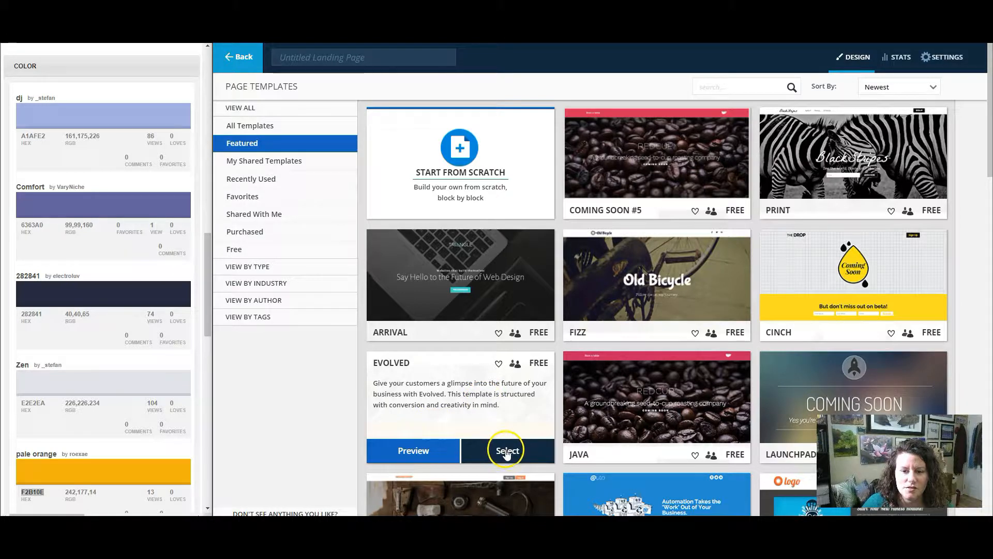
Step: Load the Evolved template and set the palette's primary hex colour to A1AFE2
left_click(507, 451)
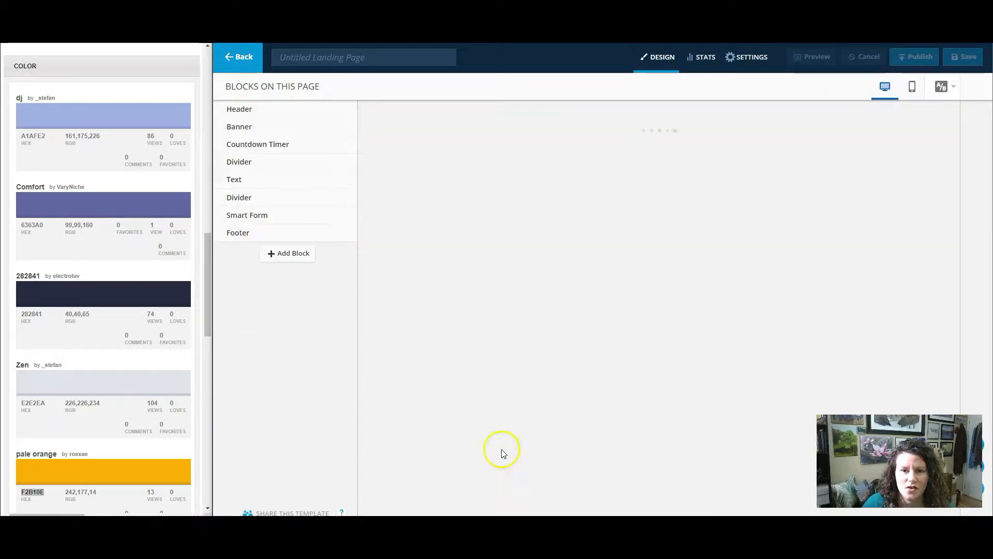
mouse_move(539, 219)
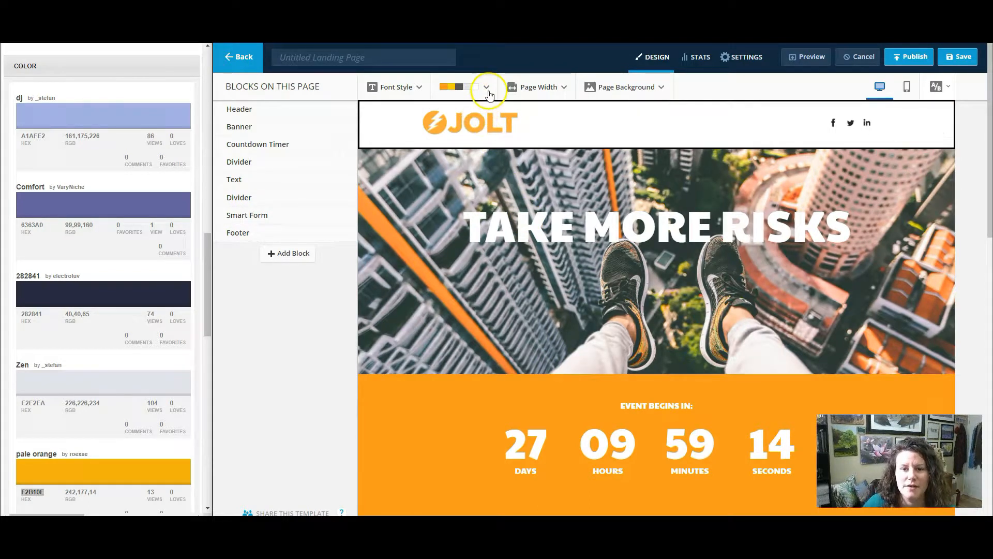
left_click(488, 87)
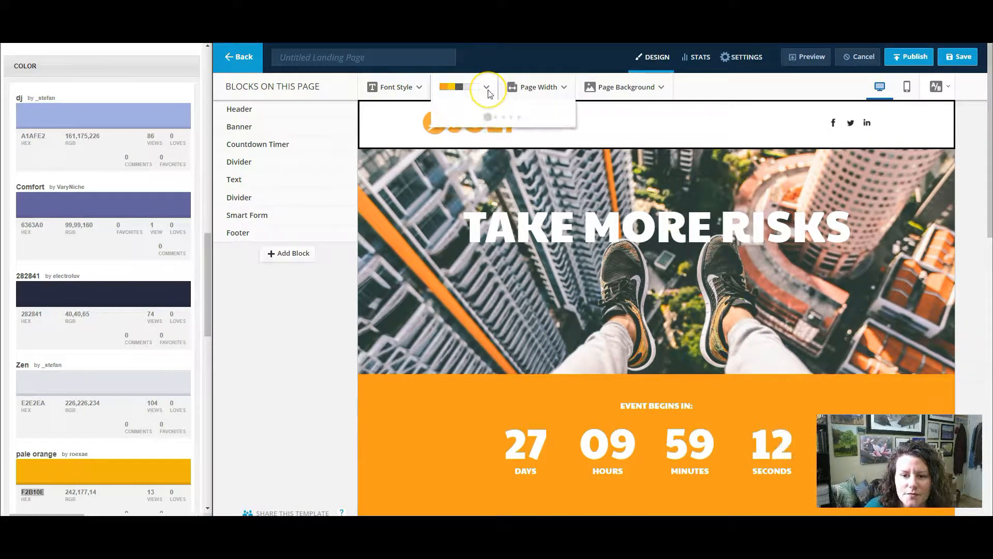
left_click(486, 87)
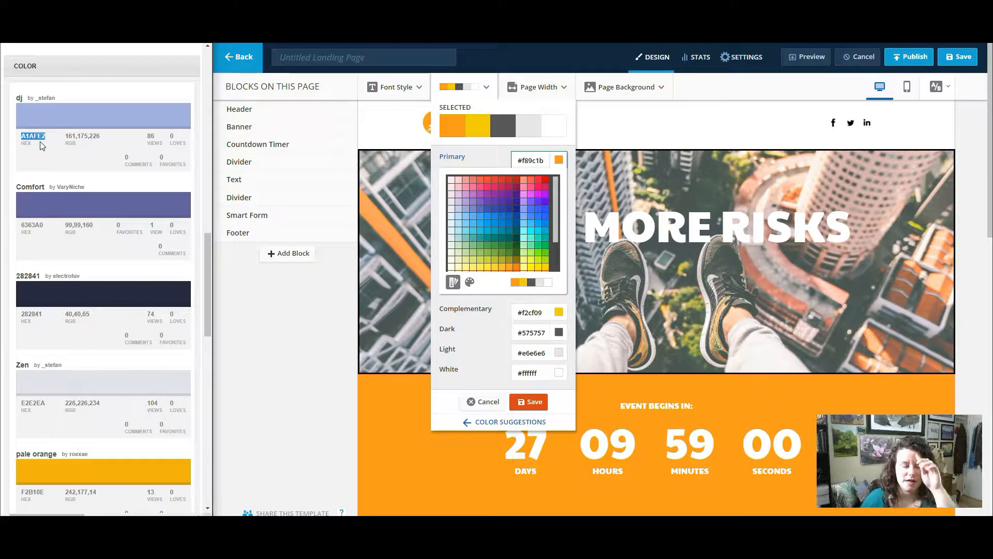
mouse_move(92, 160)
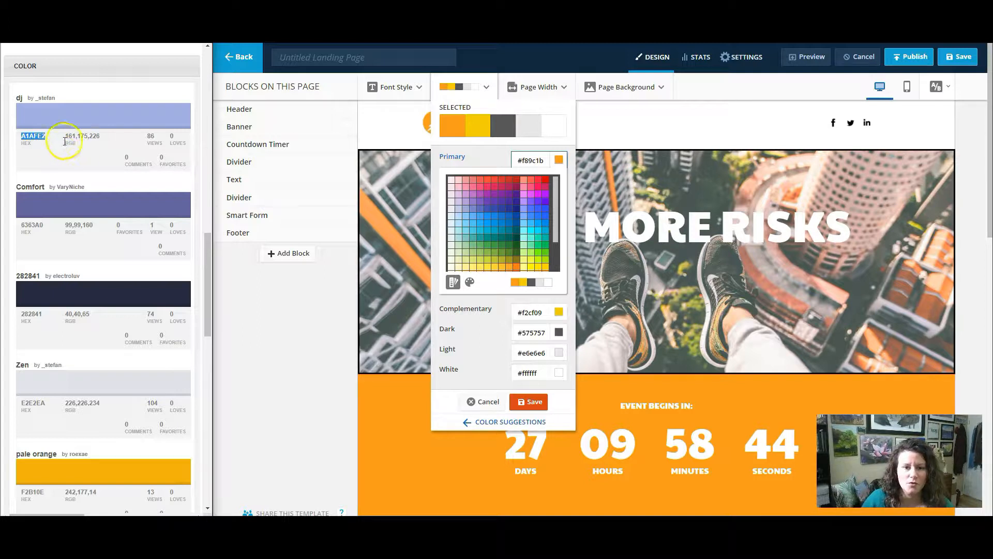
mouse_move(146, 150)
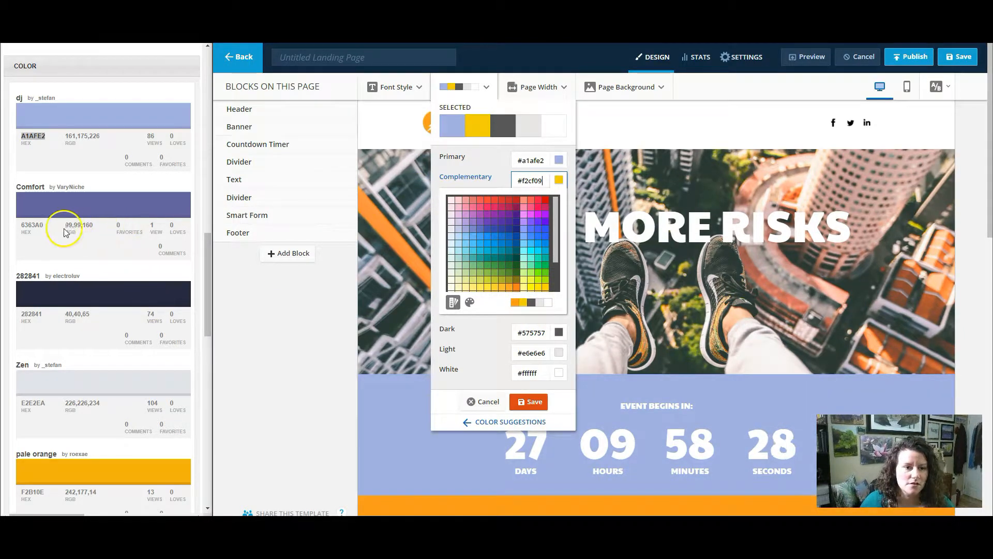
Step: Enter complementary 6363A0, dark 282841 and light E2E2EA in the palette and save
double_click(32, 224)
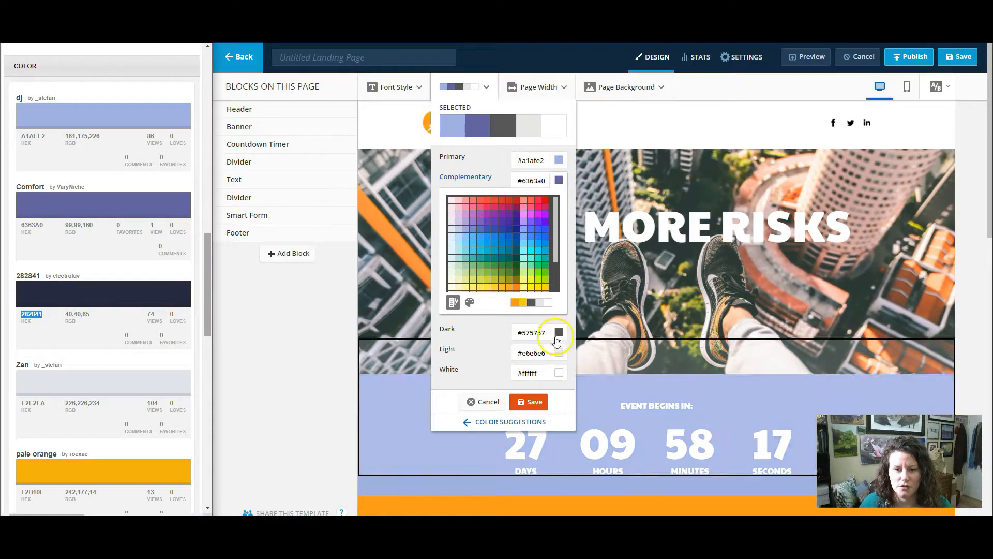
left_click(558, 333)
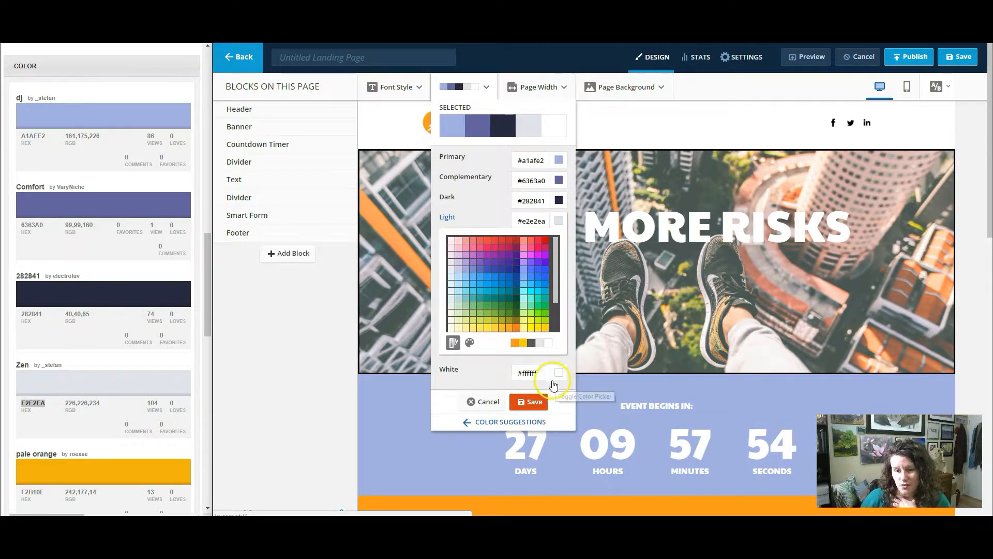
left_click(528, 401)
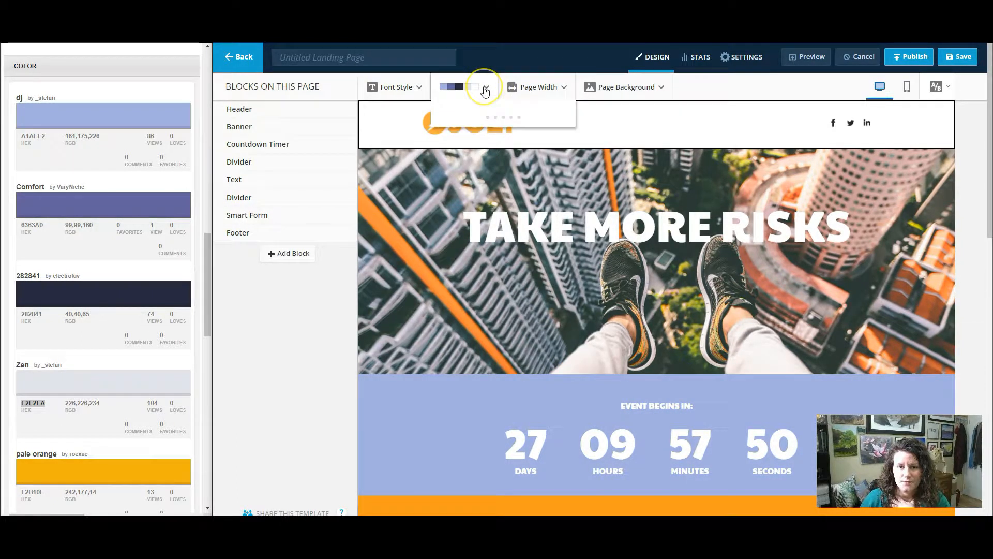
Step: Change the complementary palette colour to orange F2B10E and save
left_click(457, 87)
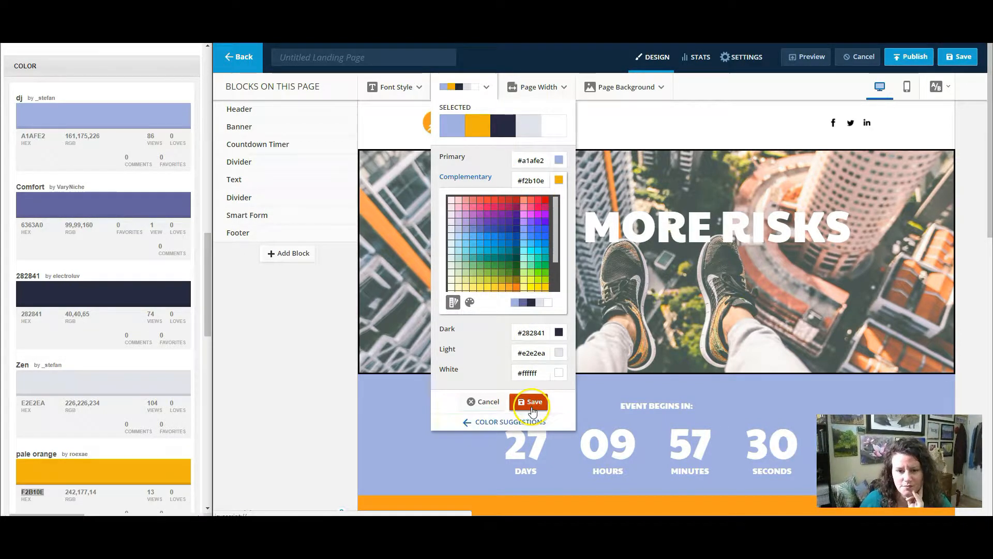
left_click(530, 401)
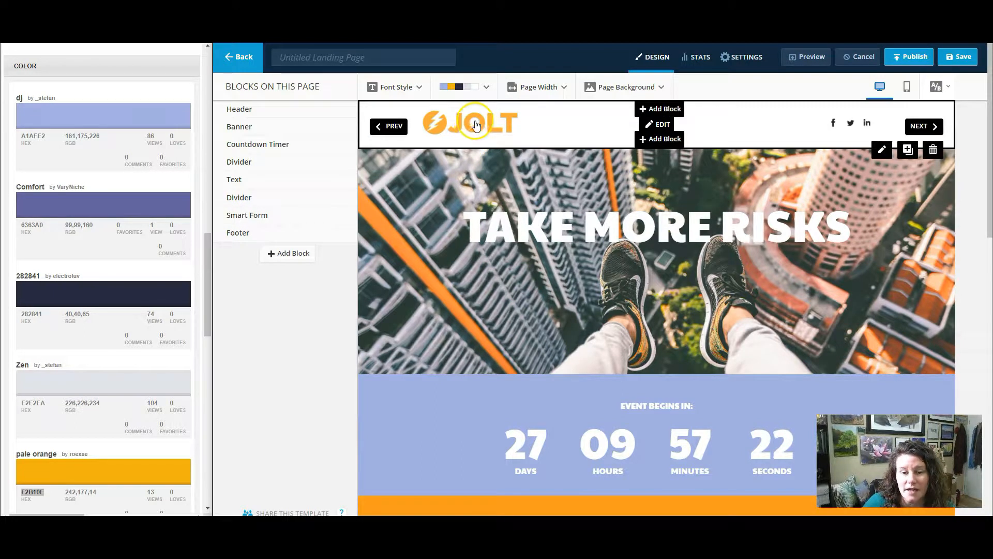
Step: Apply block colour scheme Four to the 'It doesn't get better than this' text block
scroll("down", 3)
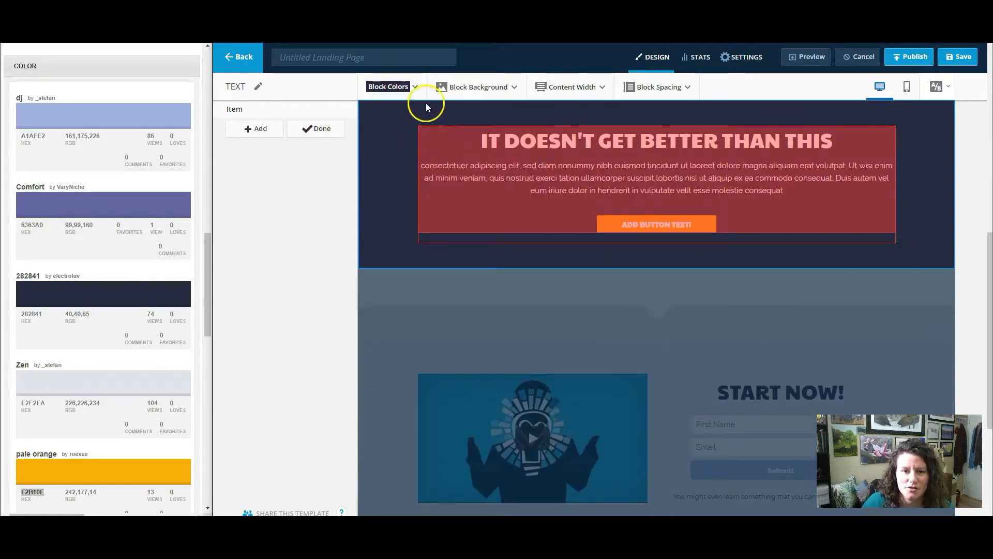
left_click(388, 86)
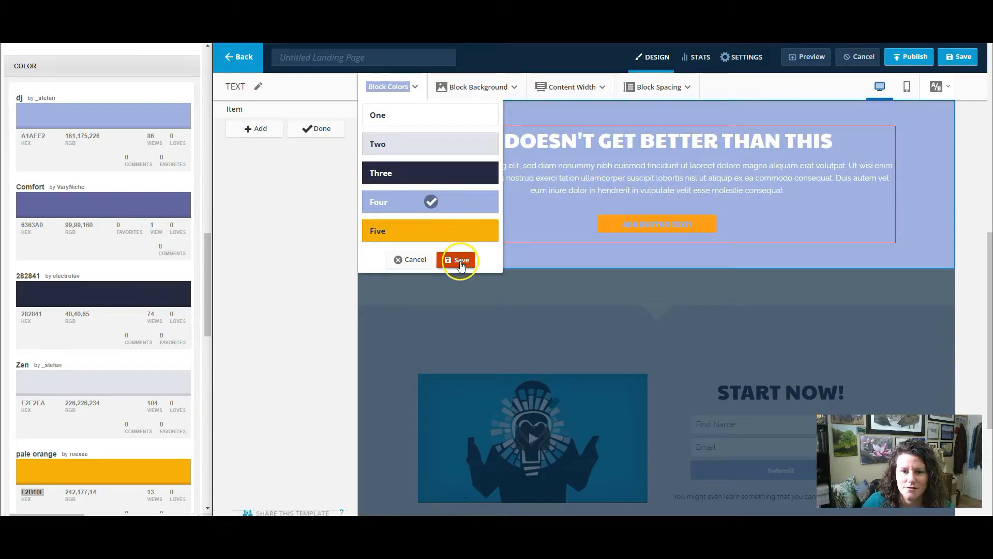
left_click(458, 260)
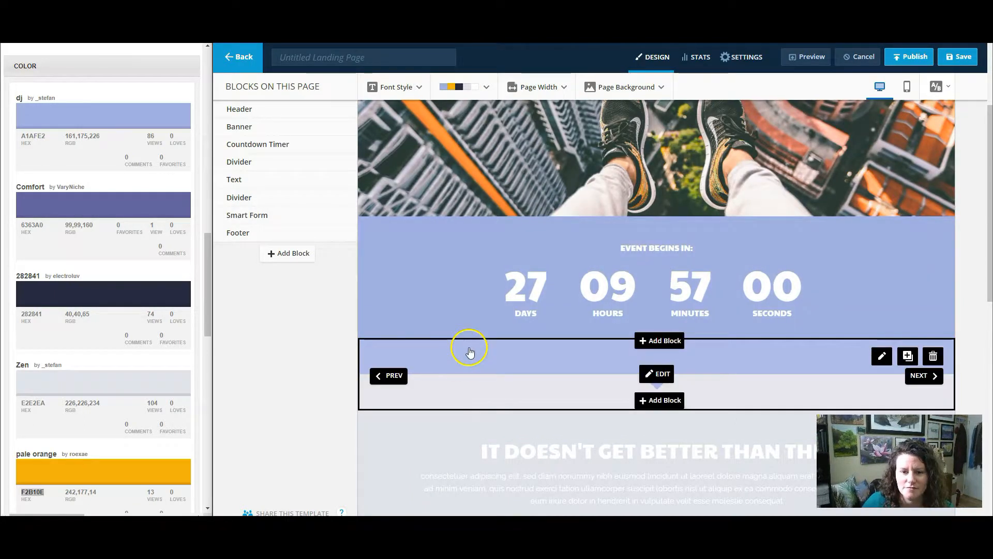
scroll("down", 3)
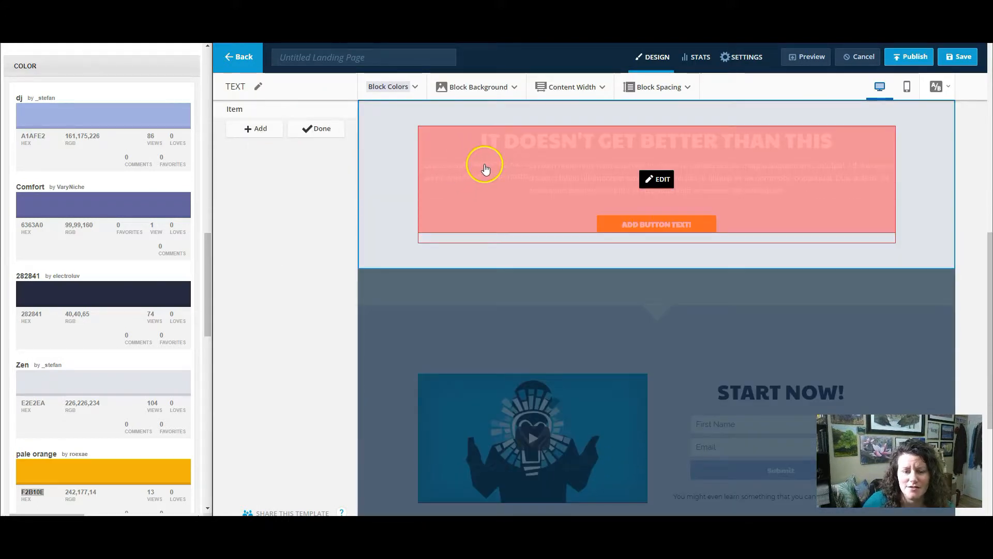
left_click(389, 87)
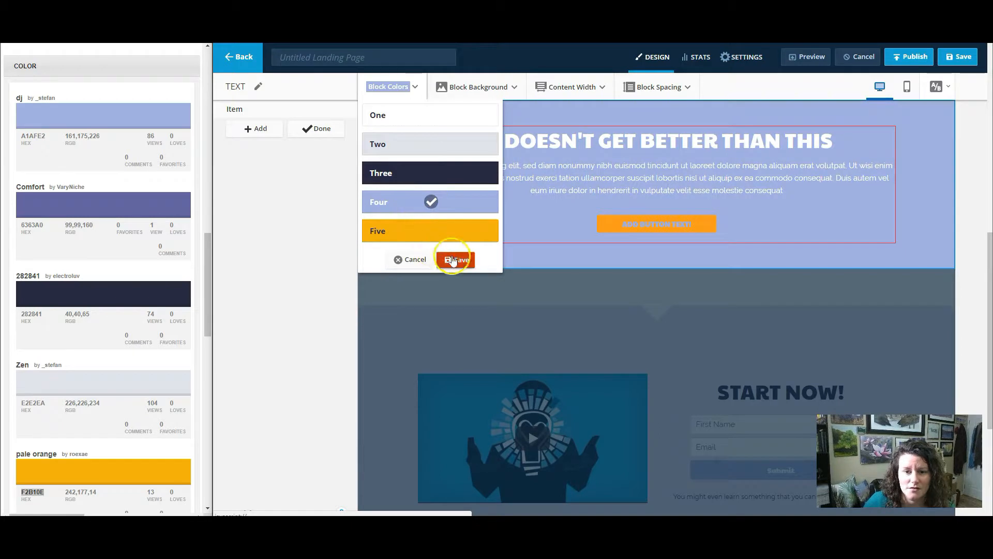
left_click(456, 259)
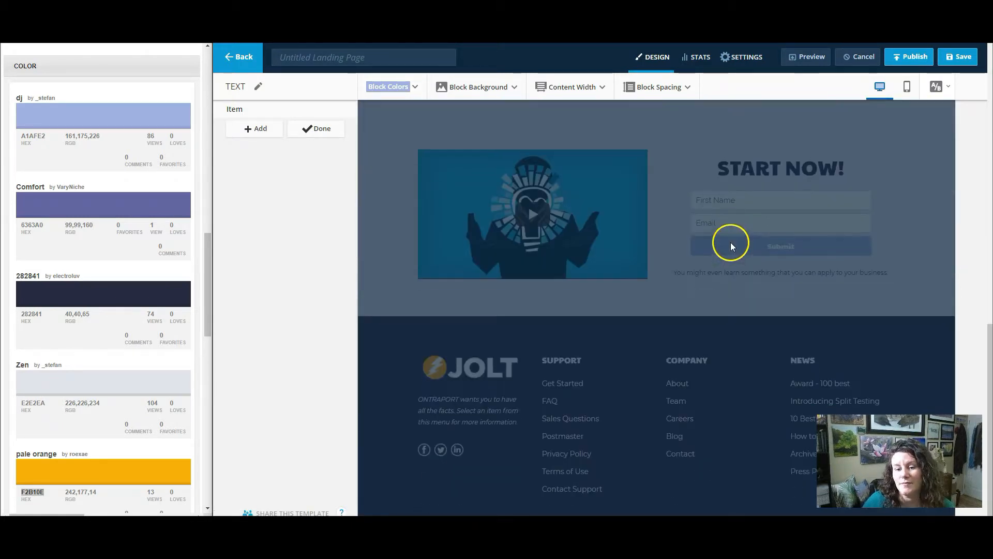
left_click(316, 128)
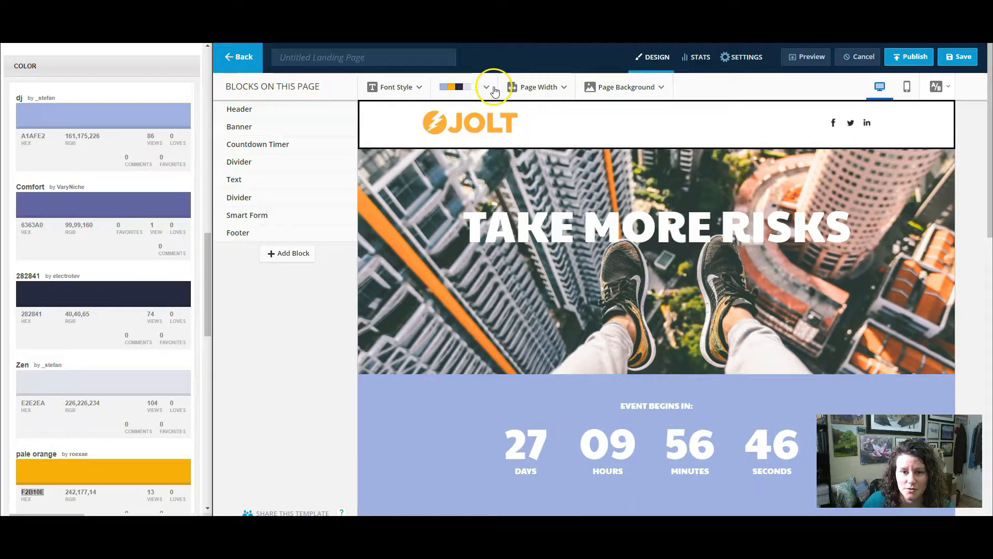
Step: Choose the suggested lavender, purple and navy palette and save the page
left_click(485, 87)
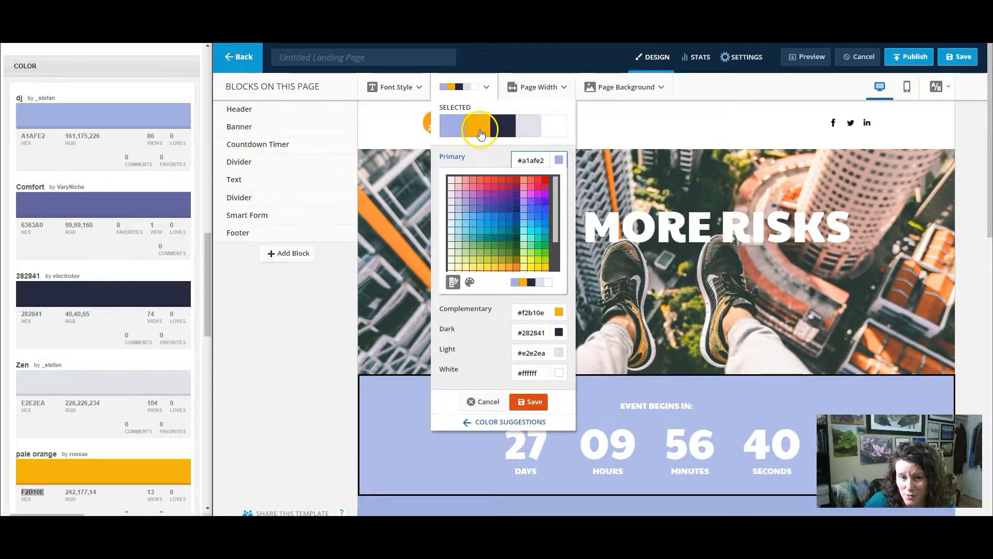
left_click(477, 126)
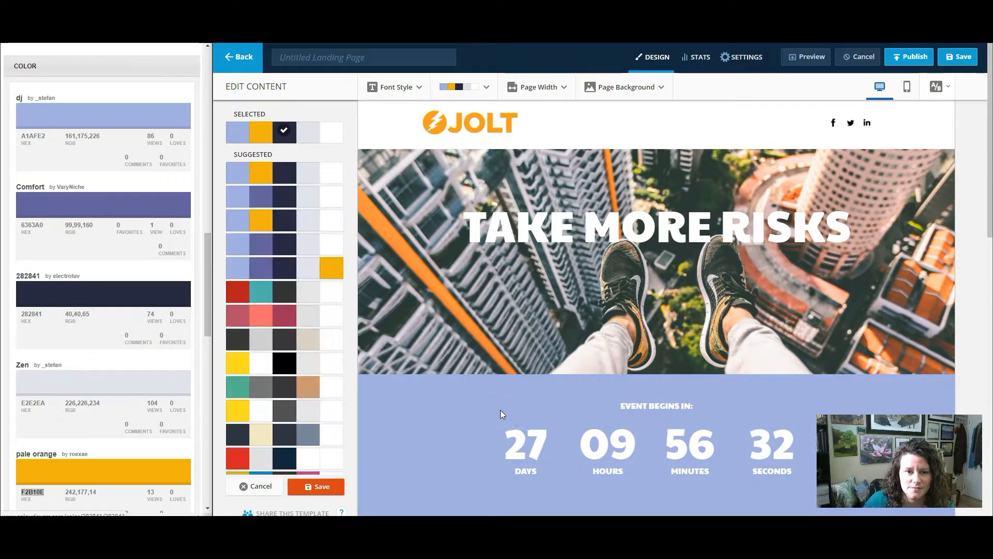
left_click(259, 197)
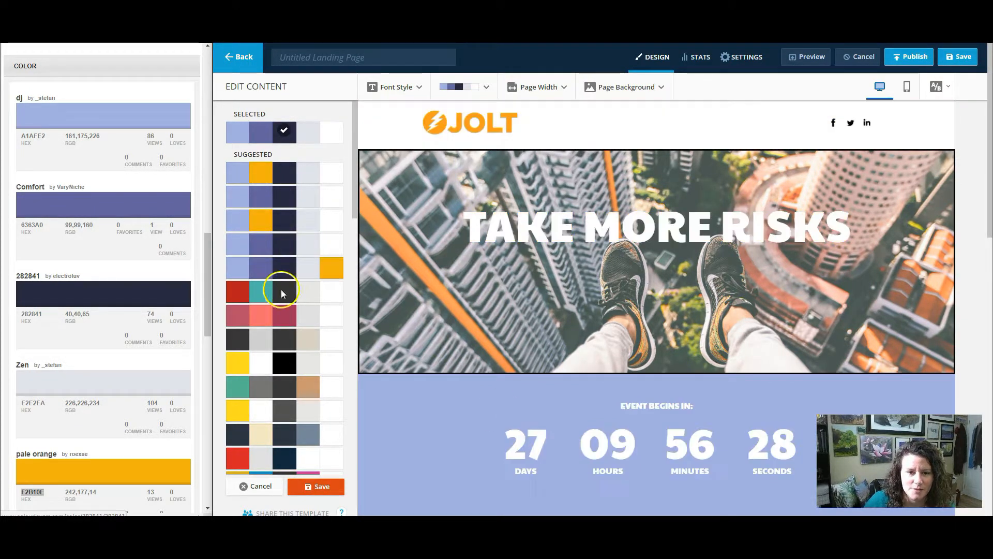
left_click(332, 268)
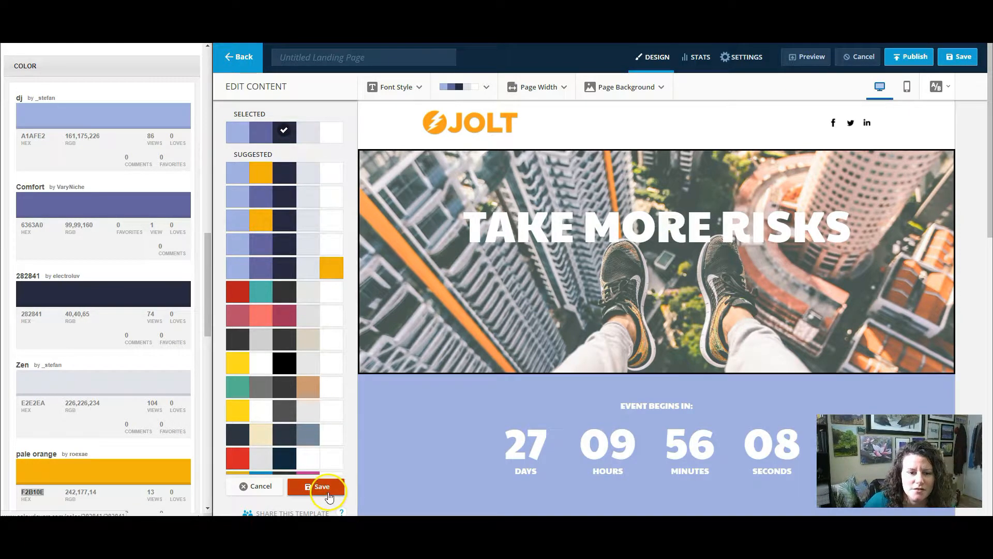
left_click(316, 486)
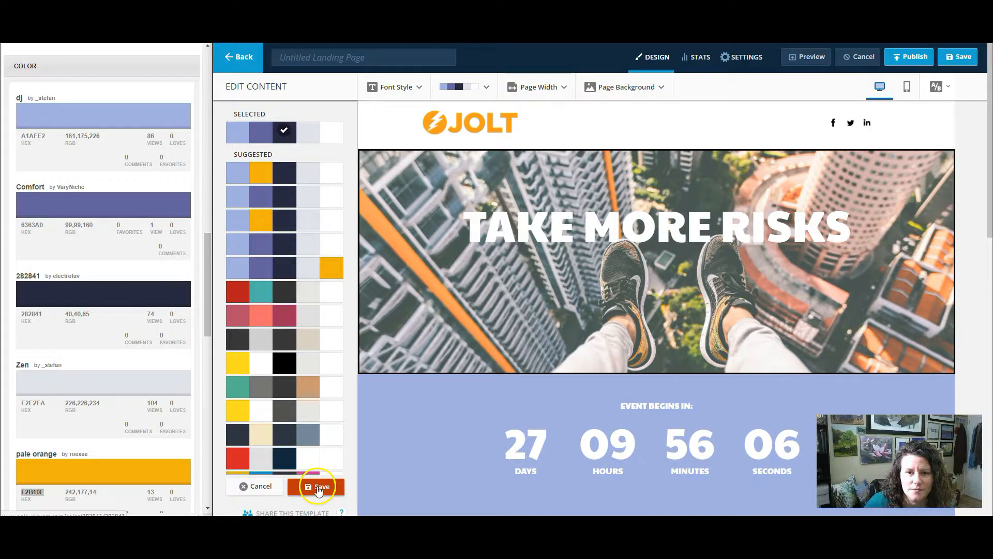
Step: Leave the page editor and create a new ONTRAform from the Forms list
left_click(317, 486)
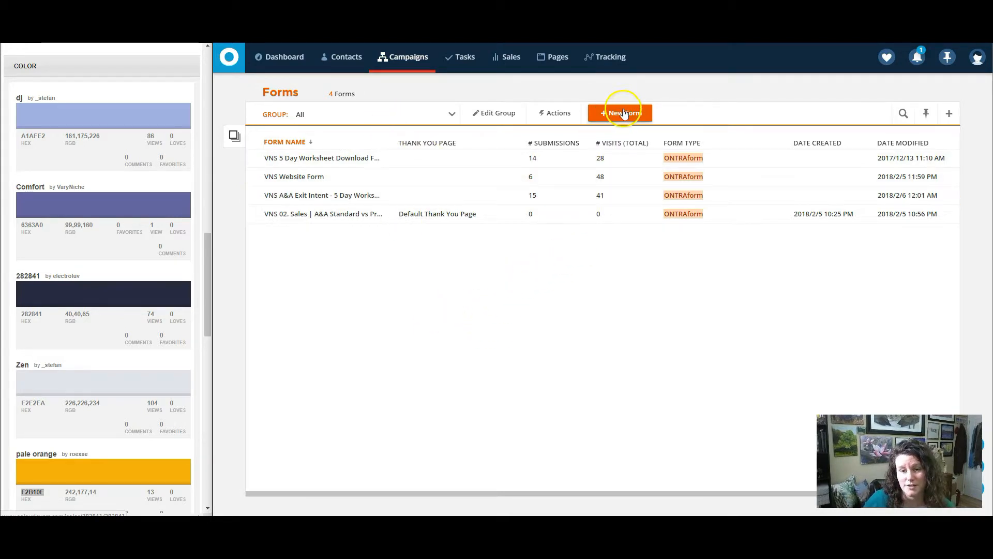
left_click(621, 113)
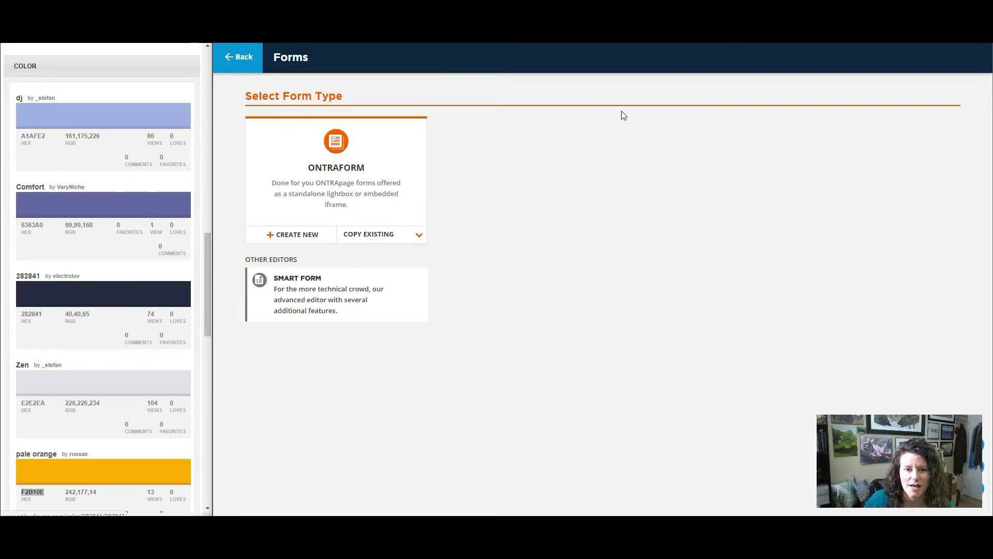
left_click(292, 234)
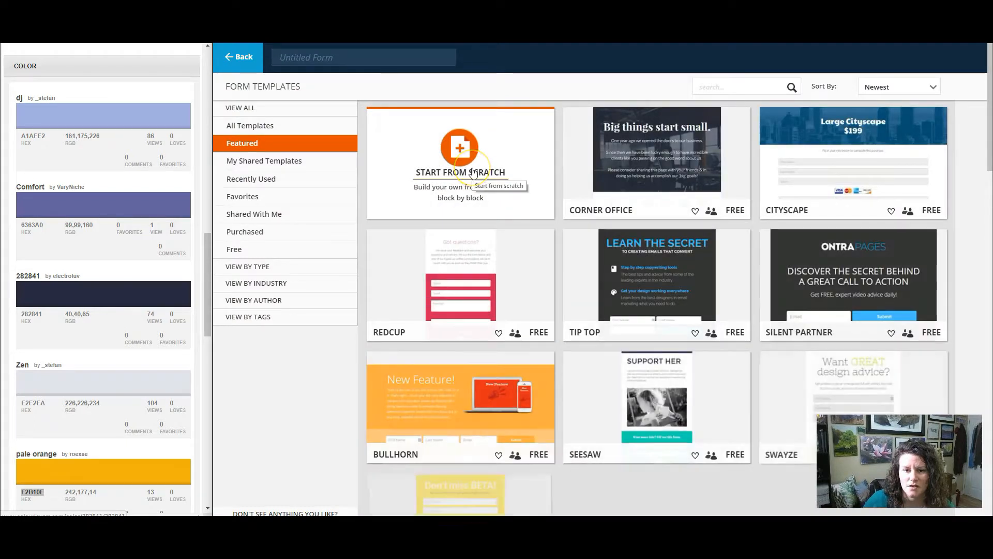
Step: Start the form from scratch and apply the suggested lavender, orange and navy palette
left_click(460, 152)
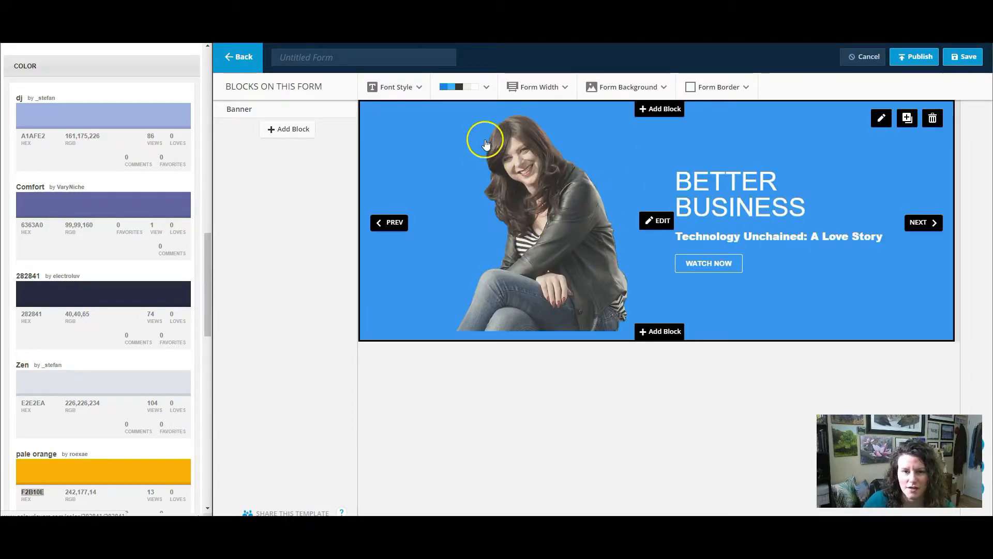
left_click(457, 87)
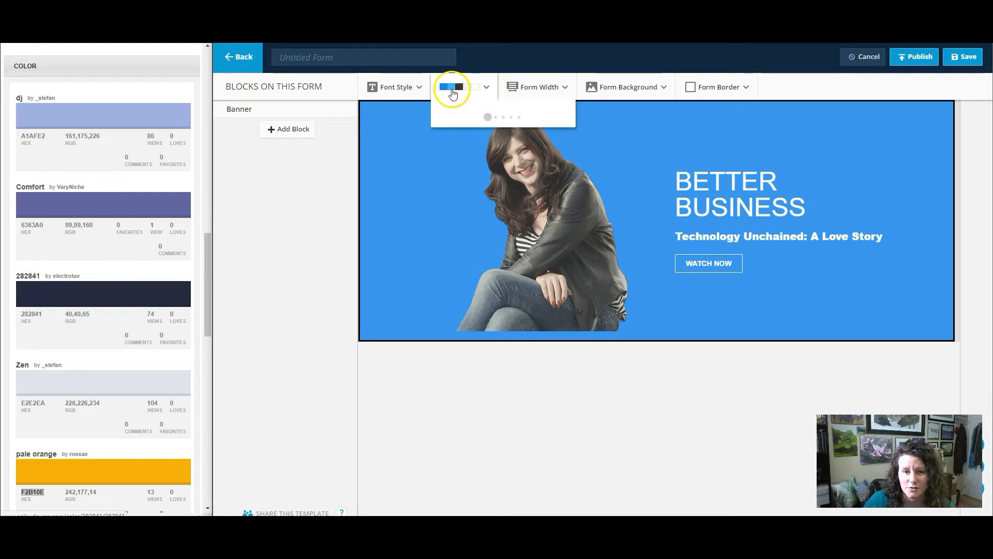
left_click(452, 87)
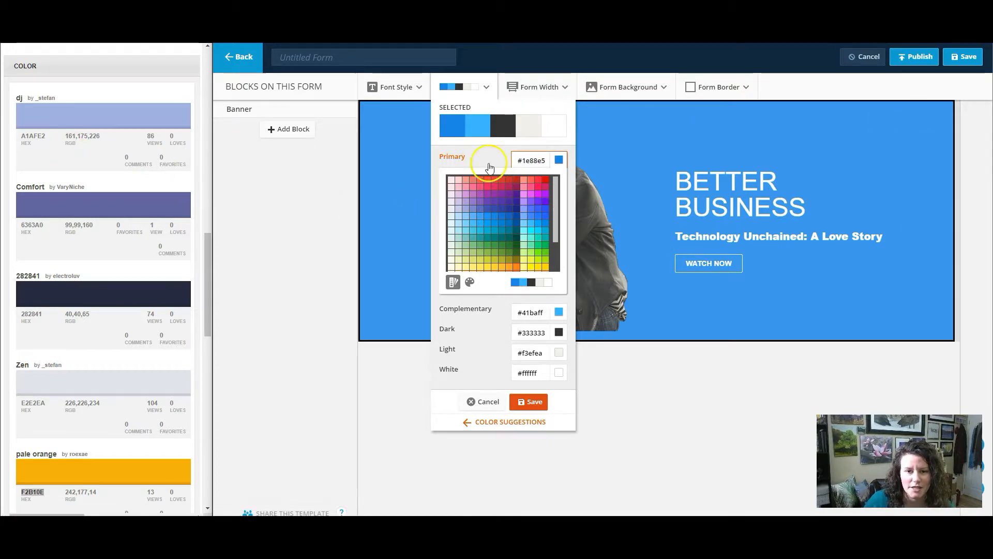
mouse_move(502, 307)
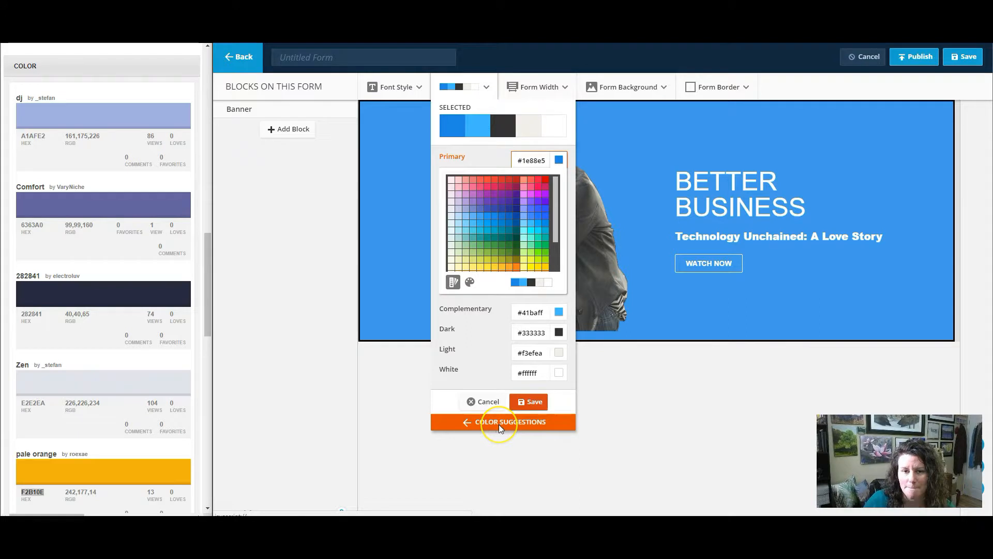
left_click(502, 421)
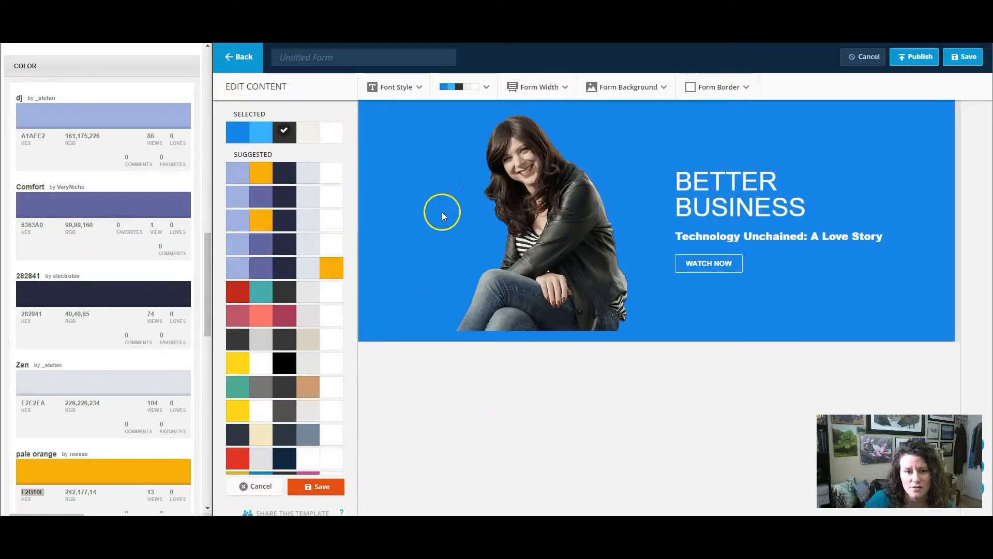
left_click(260, 172)
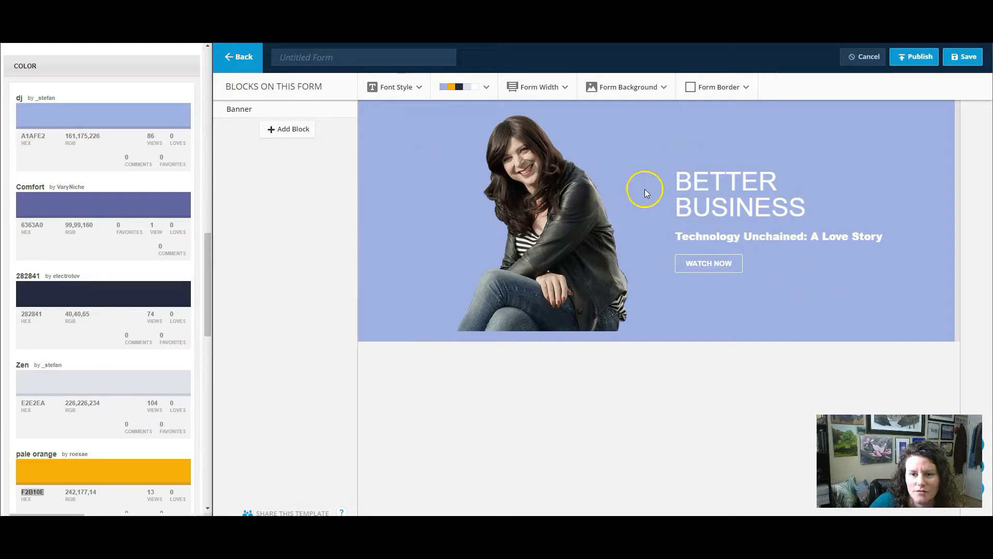
mouse_move(519, 166)
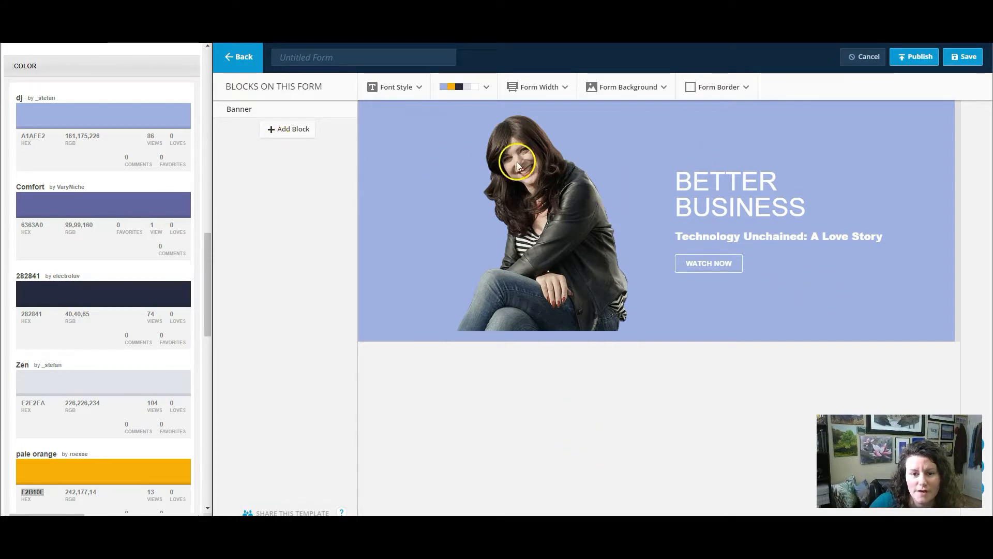
Step: Set the form banner's block colours to option Two, light grey with dark text
left_click(516, 161)
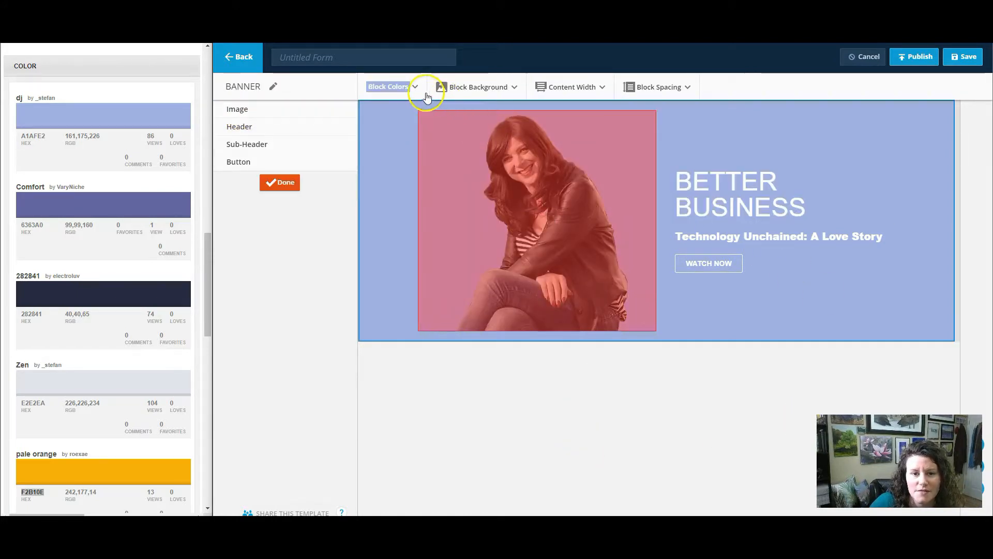
left_click(387, 87)
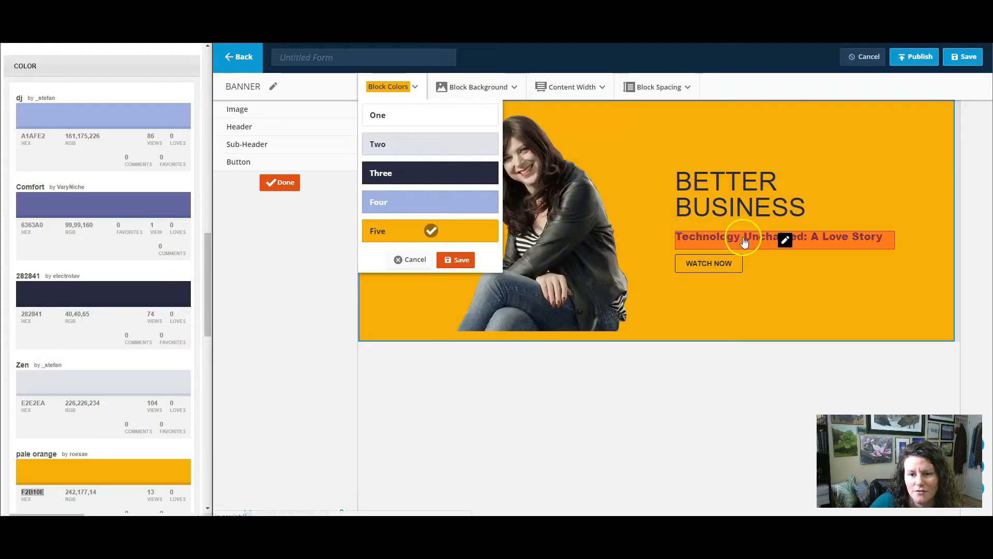
left_click(430, 201)
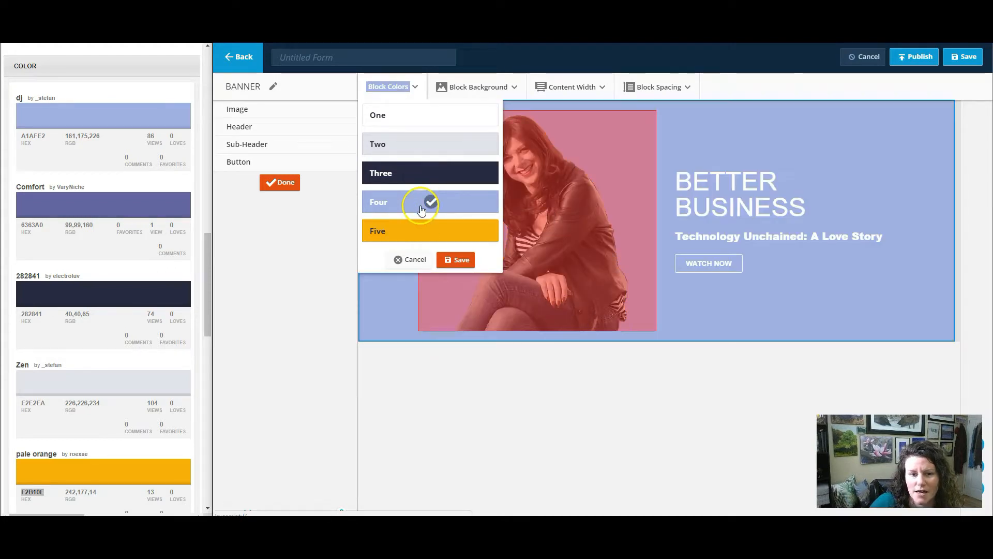
left_click(430, 144)
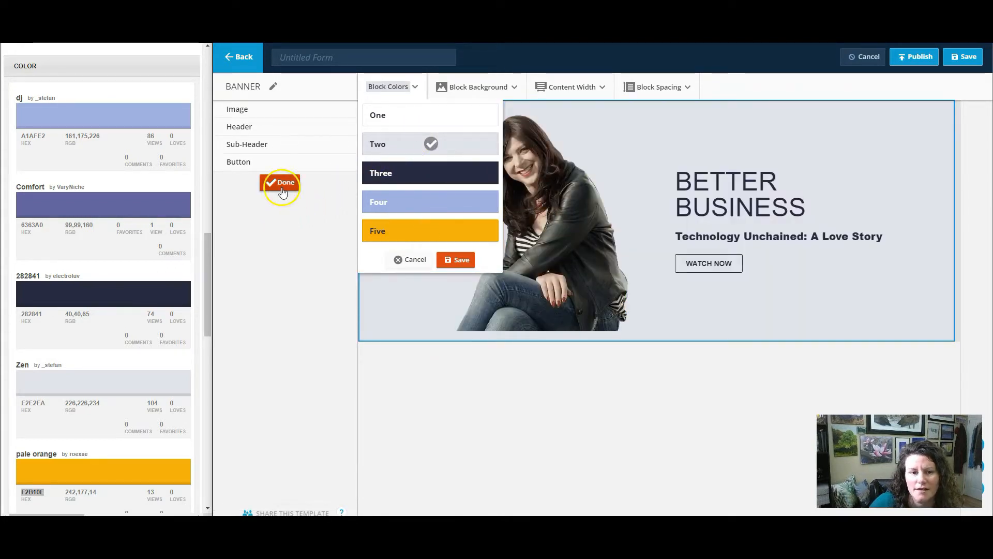
left_click(280, 182)
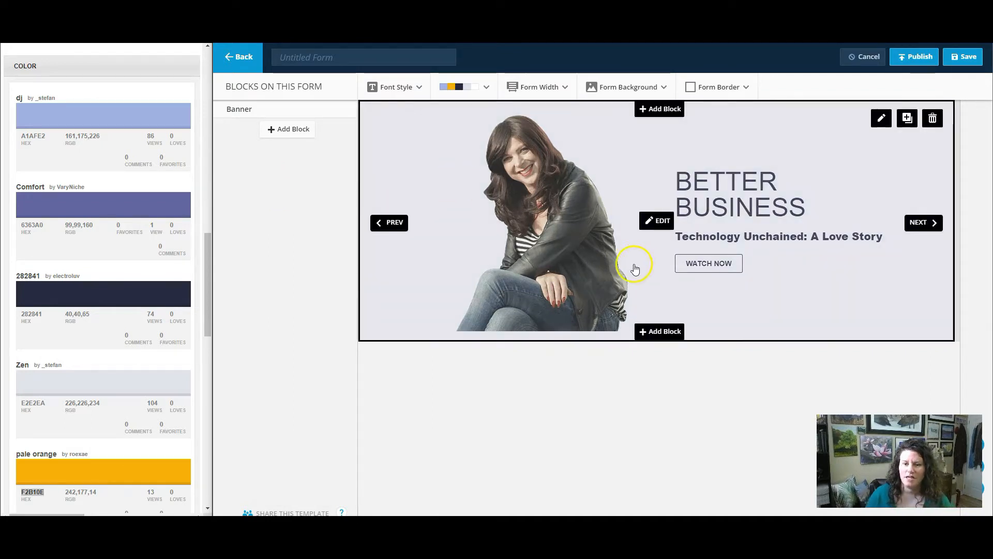
mouse_move(585, 229)
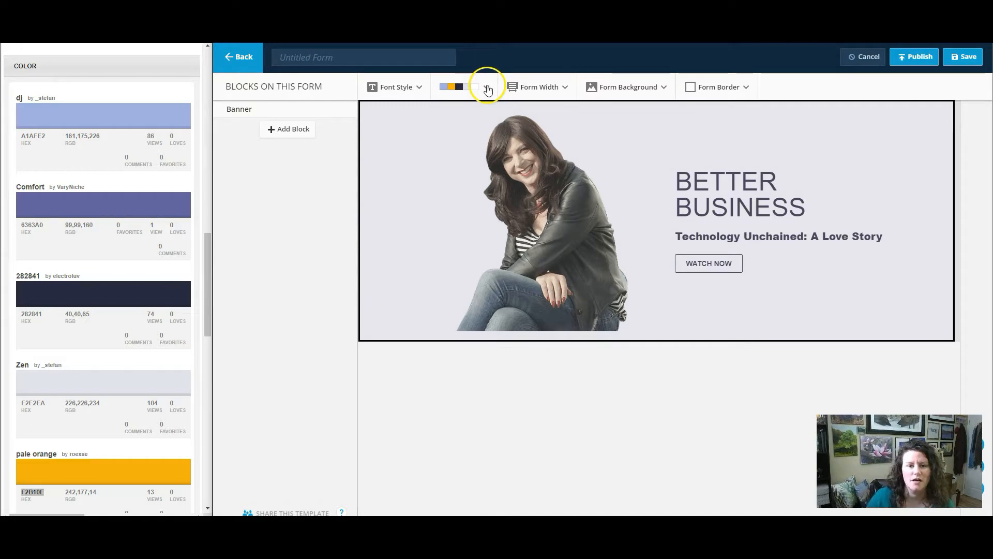
mouse_move(875, 141)
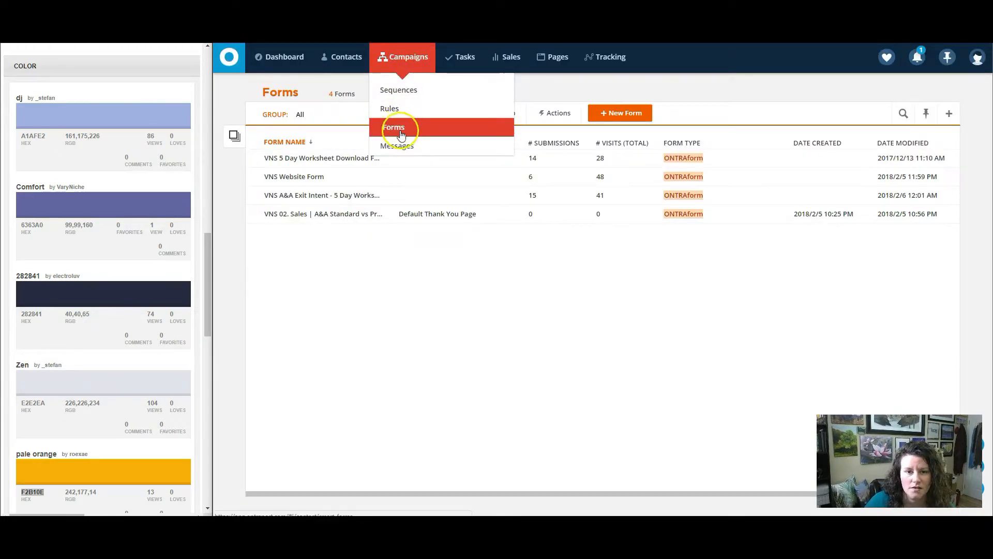
Step: From the Messages list, start a new ONTRAmail email to reach the Featured templates
left_click(399, 146)
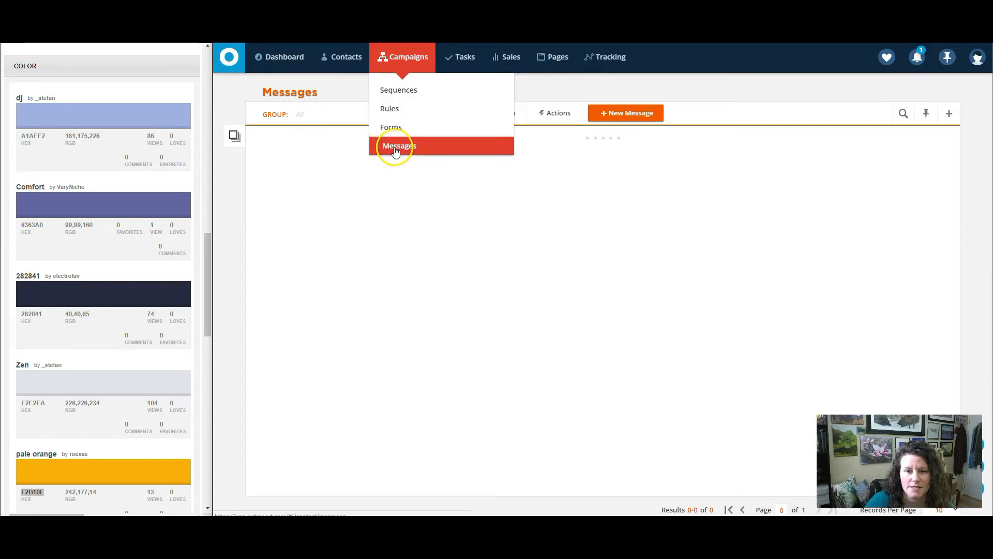
left_click(399, 146)
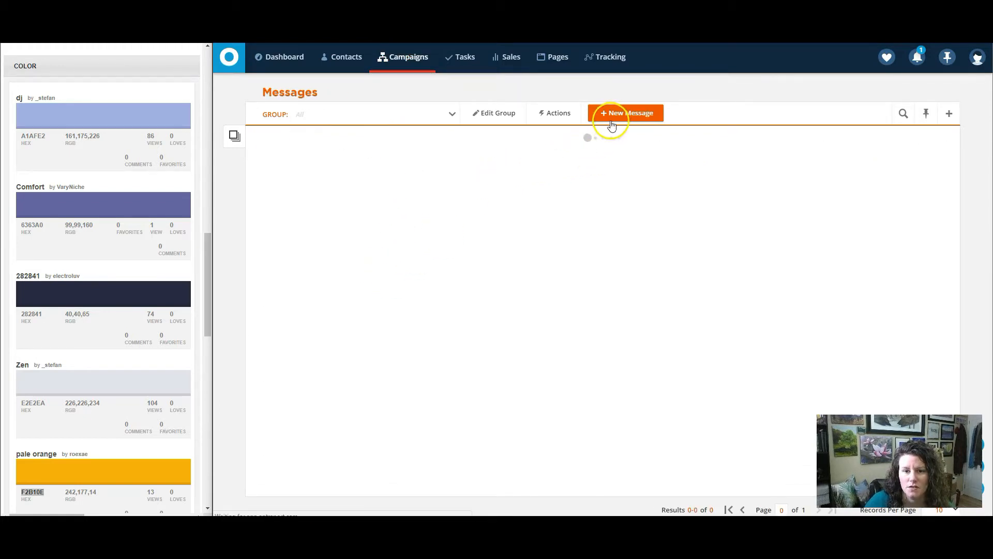
left_click(626, 113)
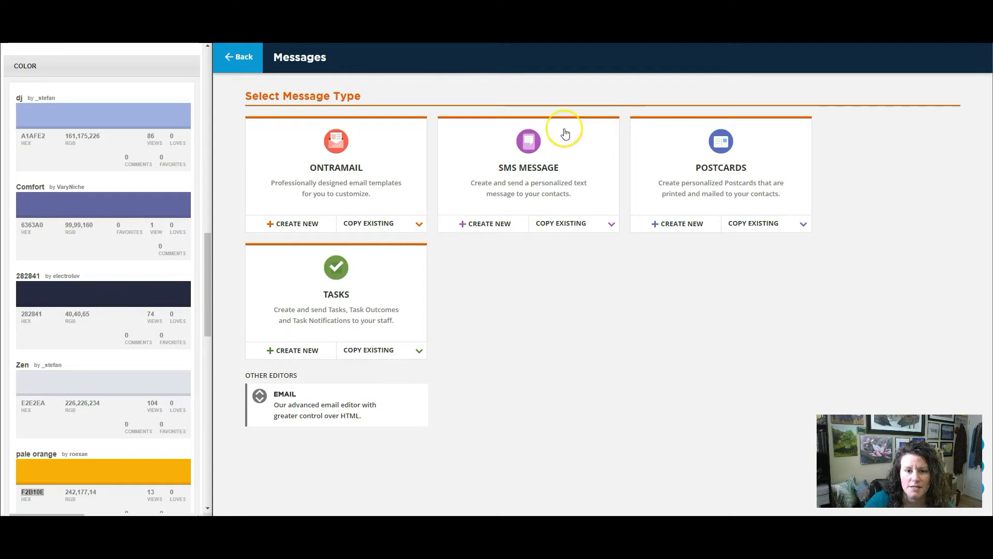
mouse_move(296, 223)
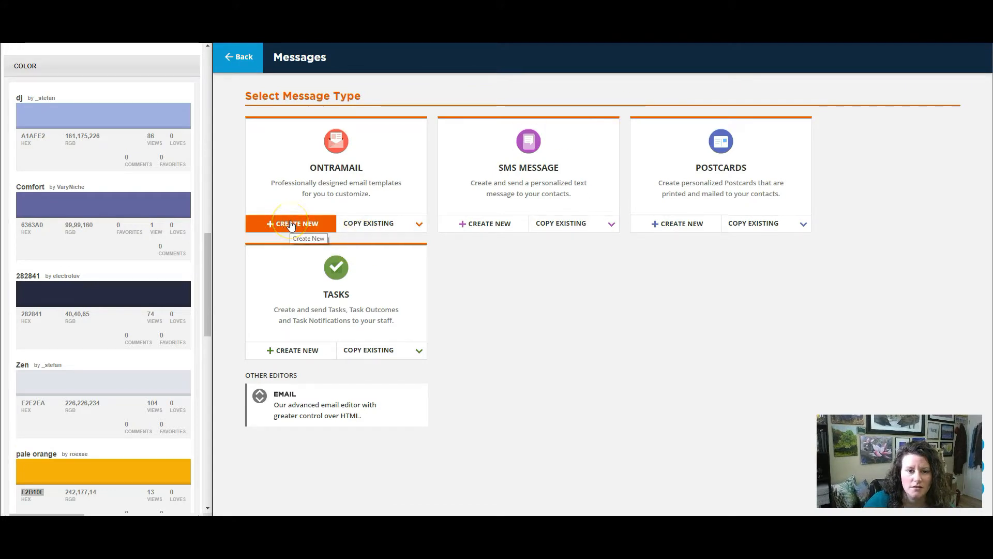
left_click(296, 223)
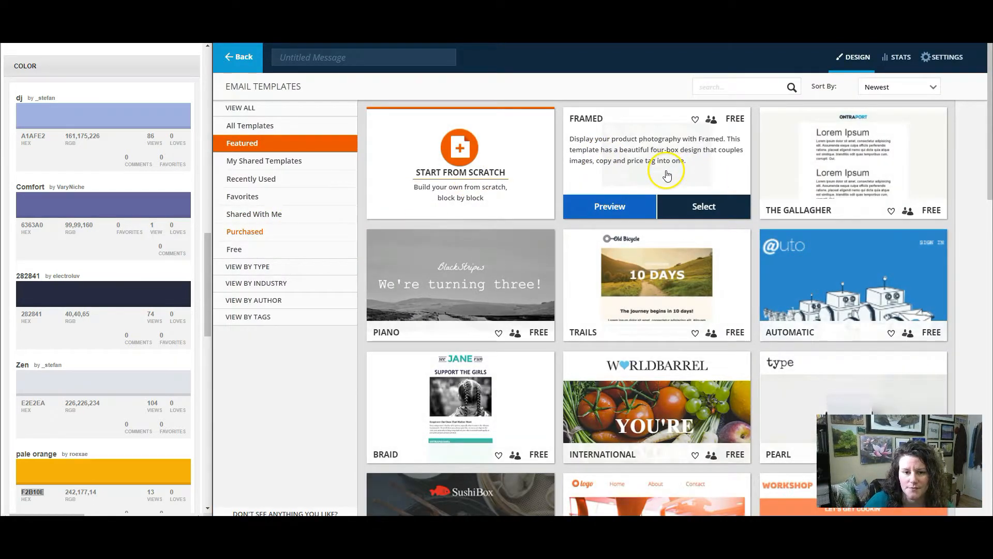
Step: Start the message from the Shutter template and apply a suggested lavender and navy palette
left_click(703, 206)
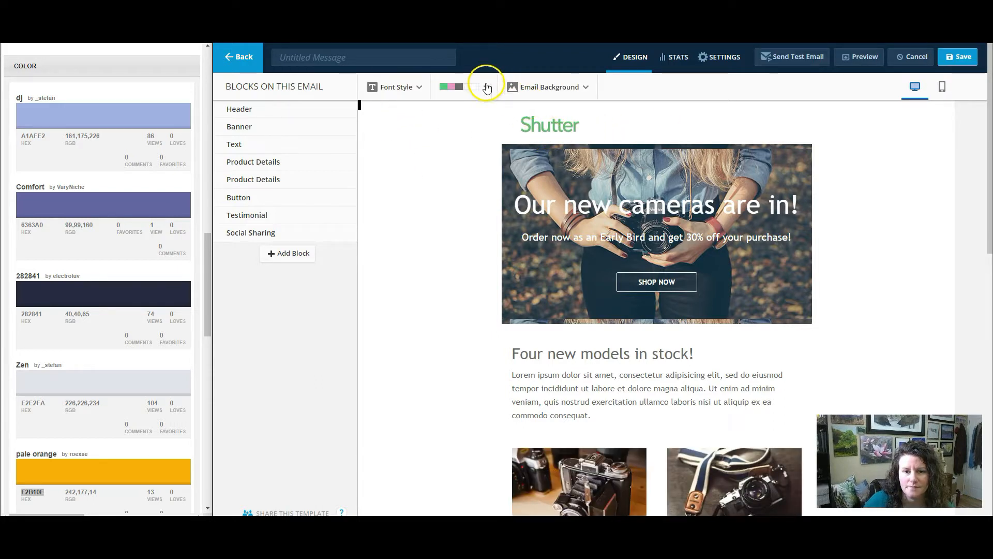
left_click(485, 87)
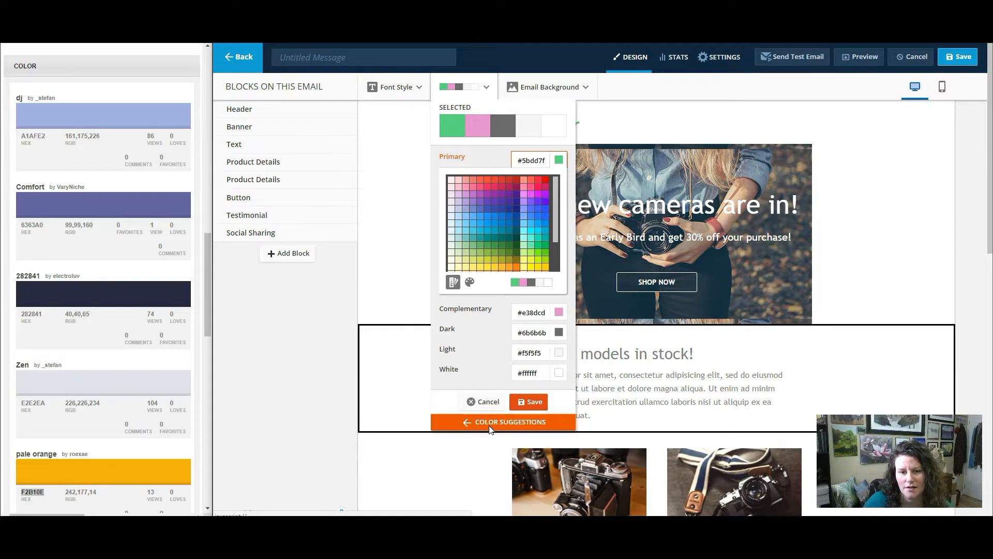
left_click(502, 422)
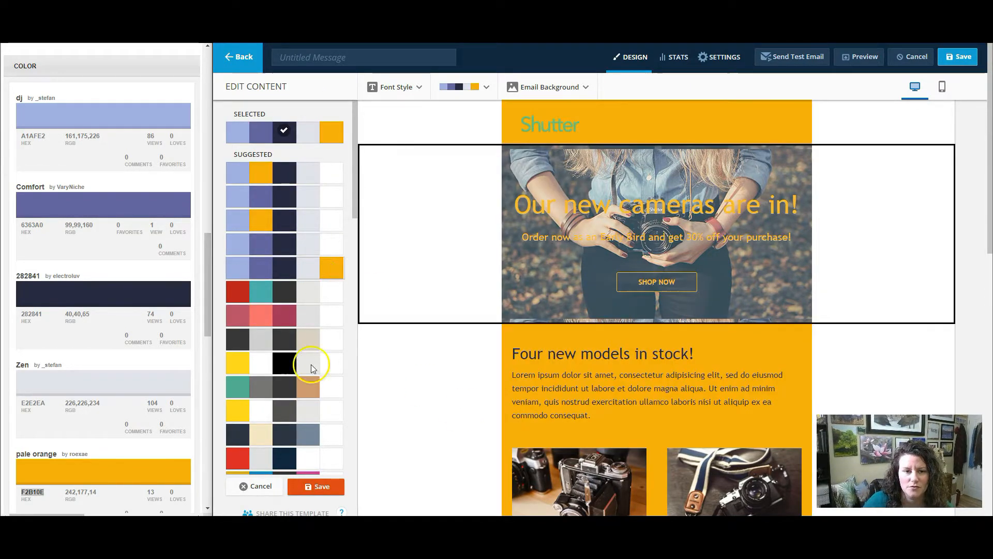
left_click(315, 486)
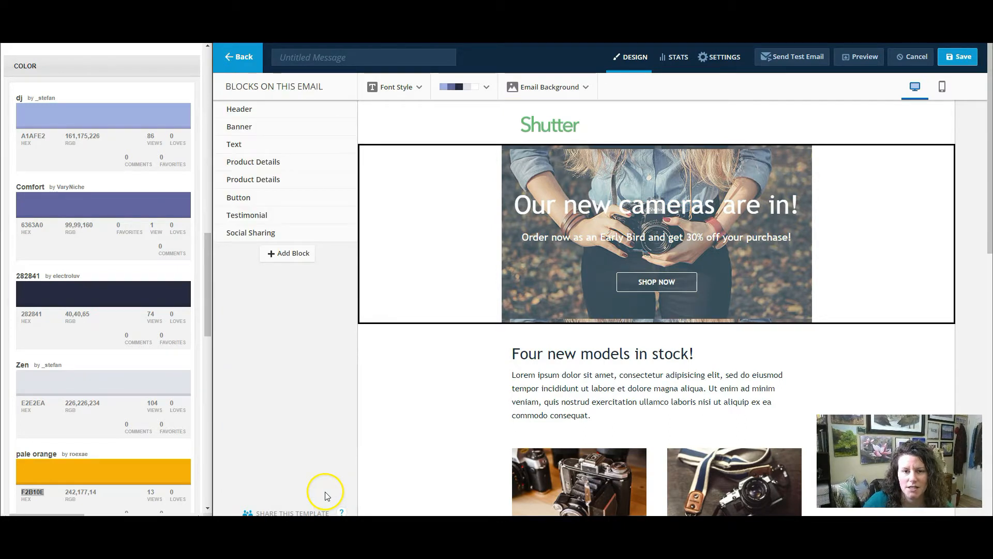
scroll("down", 3)
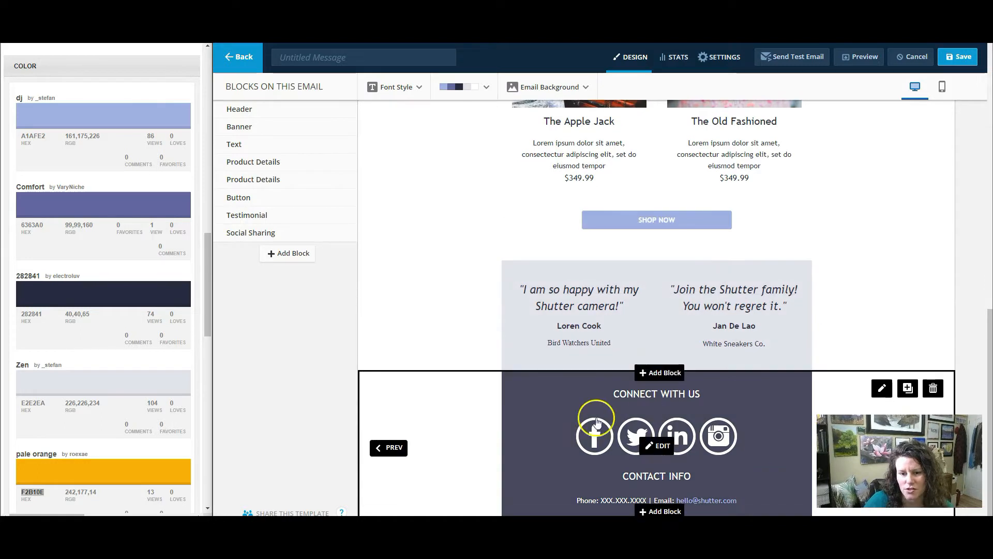
scroll("up", 3)
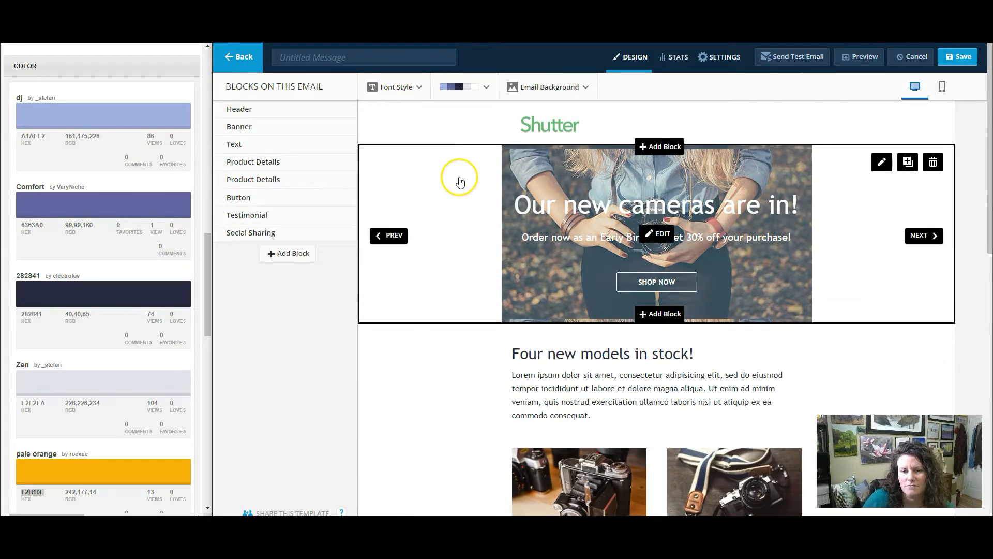
mouse_move(465, 205)
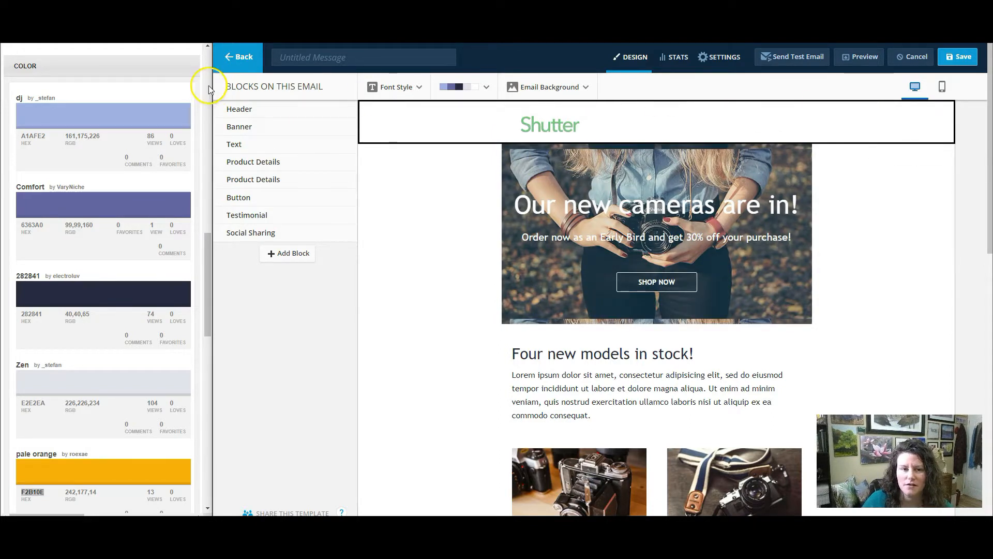
Step: Go to the Double Opt-In / Invoice Manager and start a new message template
left_click(237, 56)
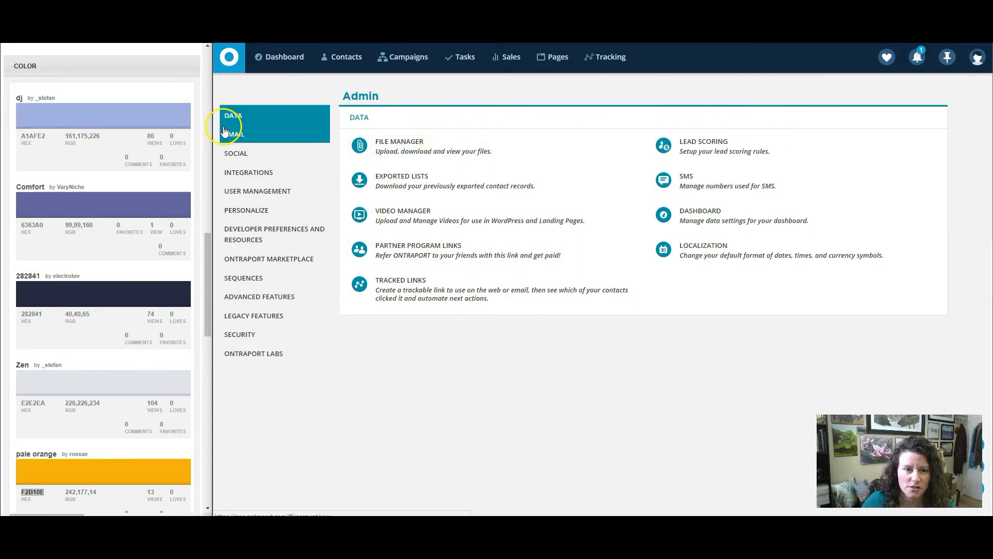
left_click(234, 134)
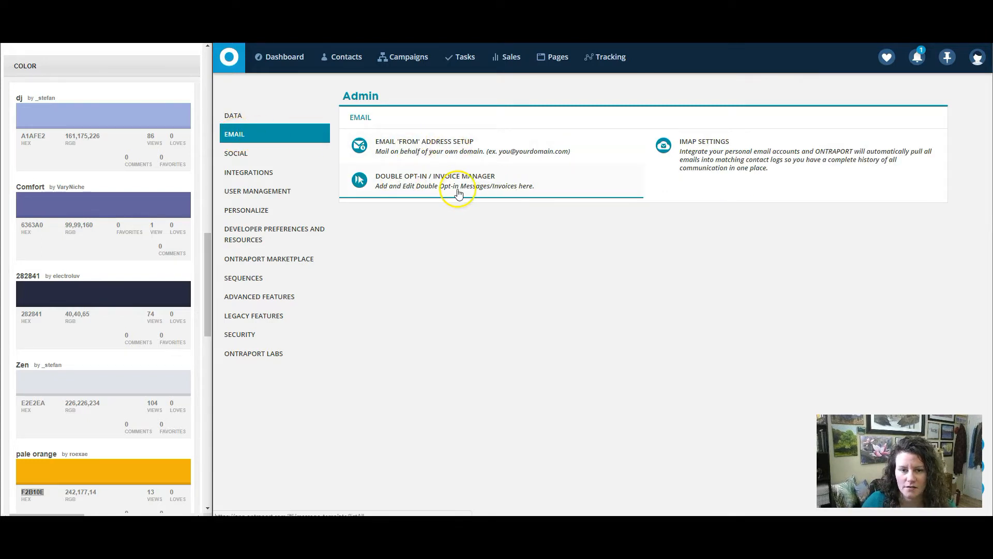
left_click(434, 180)
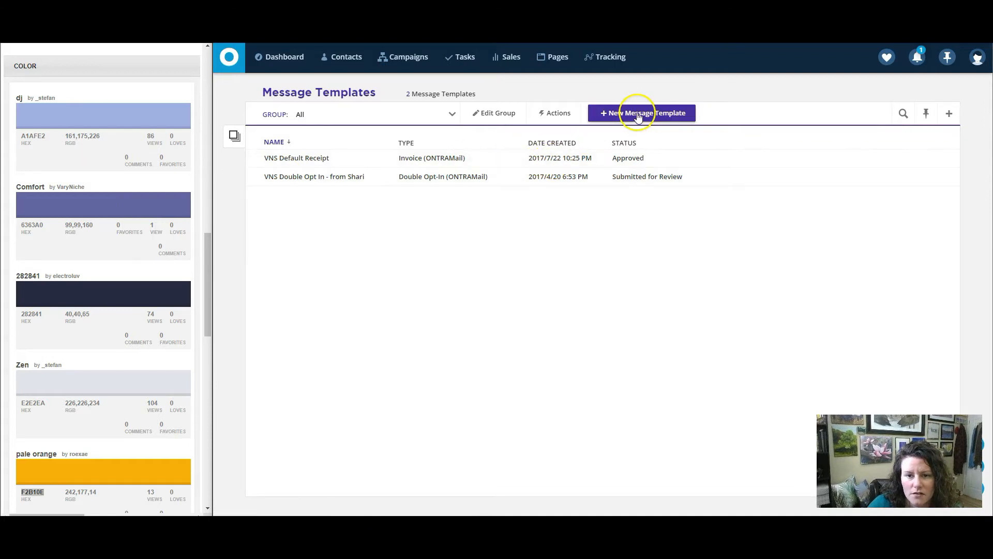
left_click(640, 113)
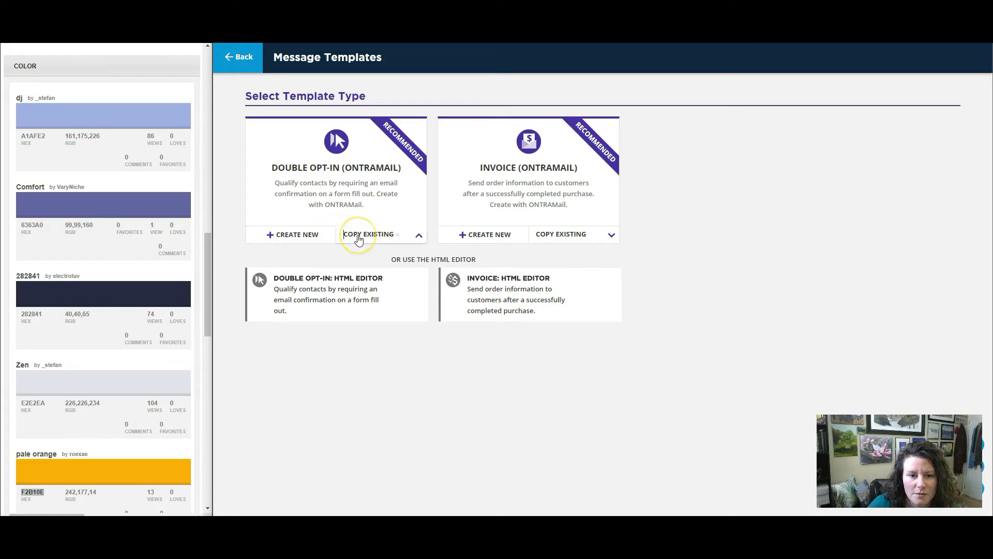
Step: Copy the VNS double opt-in message, apply the teal, coral and navy palette, and save
left_click(378, 233)
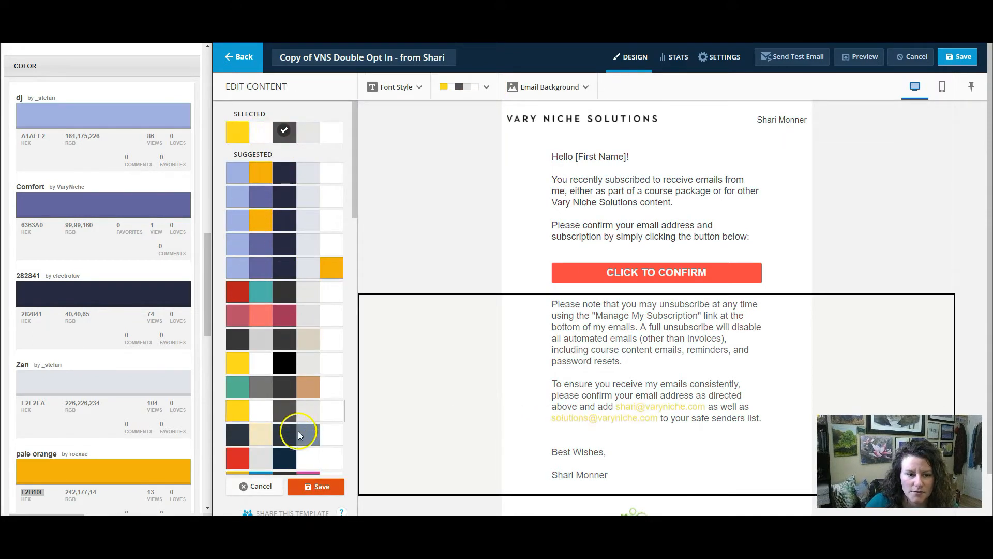
scroll("down", 3)
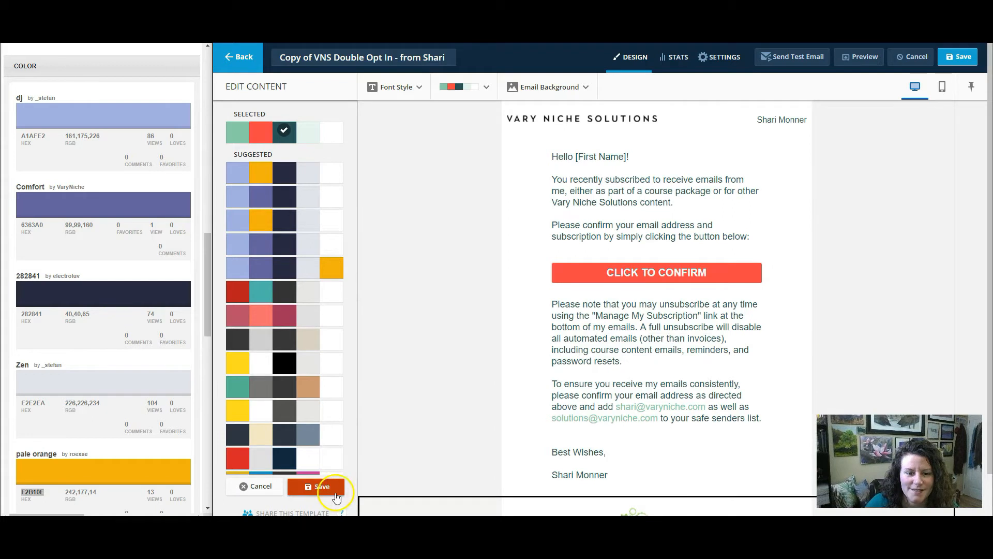
left_click(316, 486)
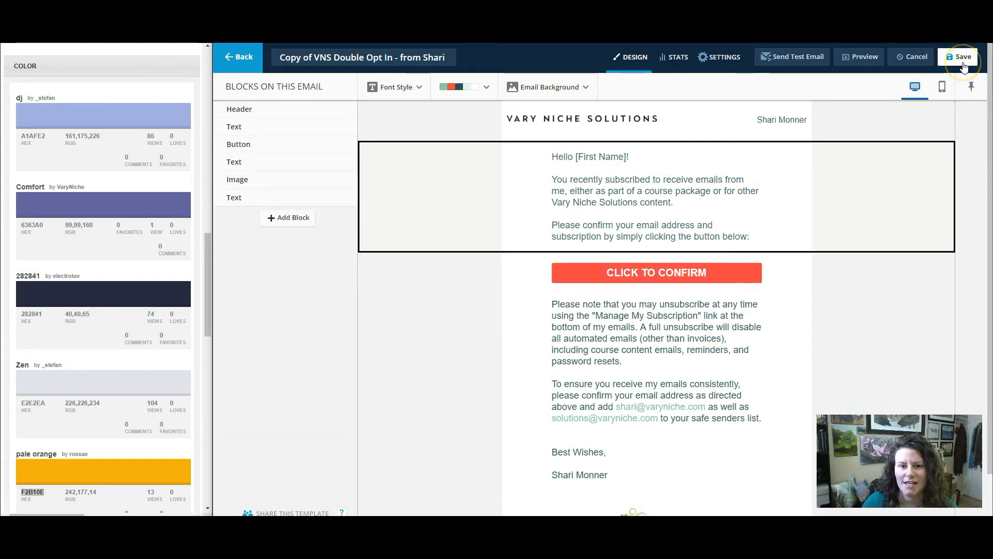
left_click(962, 56)
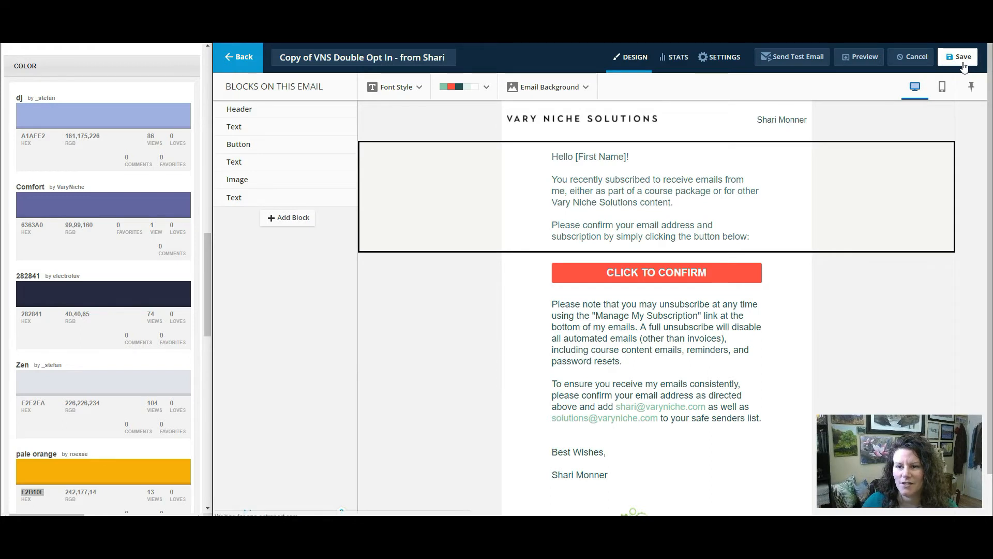
left_click(963, 57)
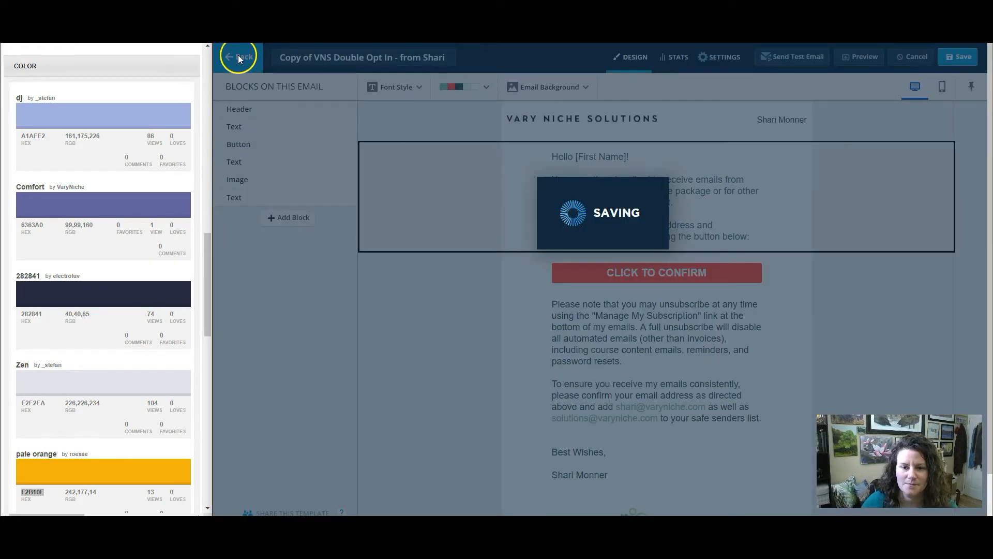
mouse_move(218, 71)
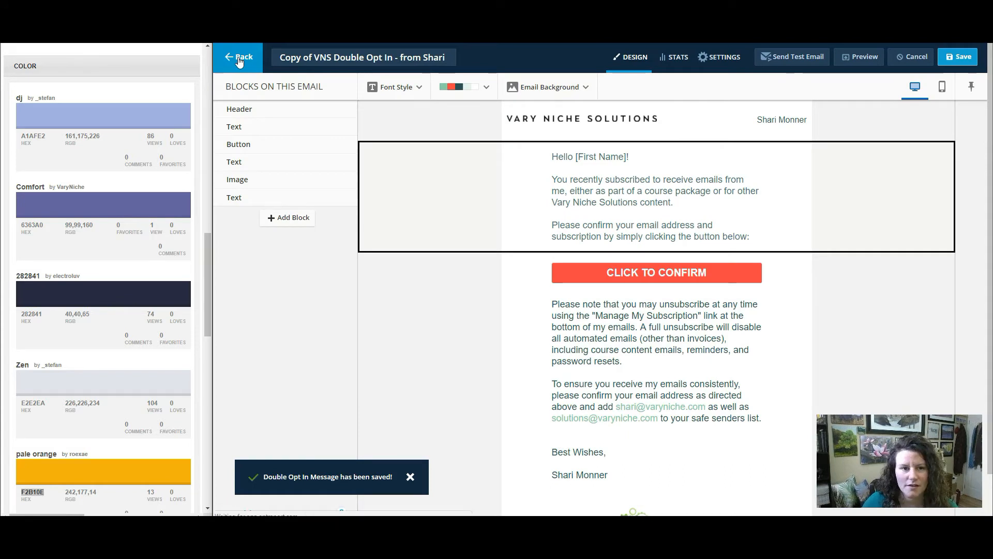
Step: Copy the VNS Default Receipt, view its palette, then leave without saving
left_click(239, 56)
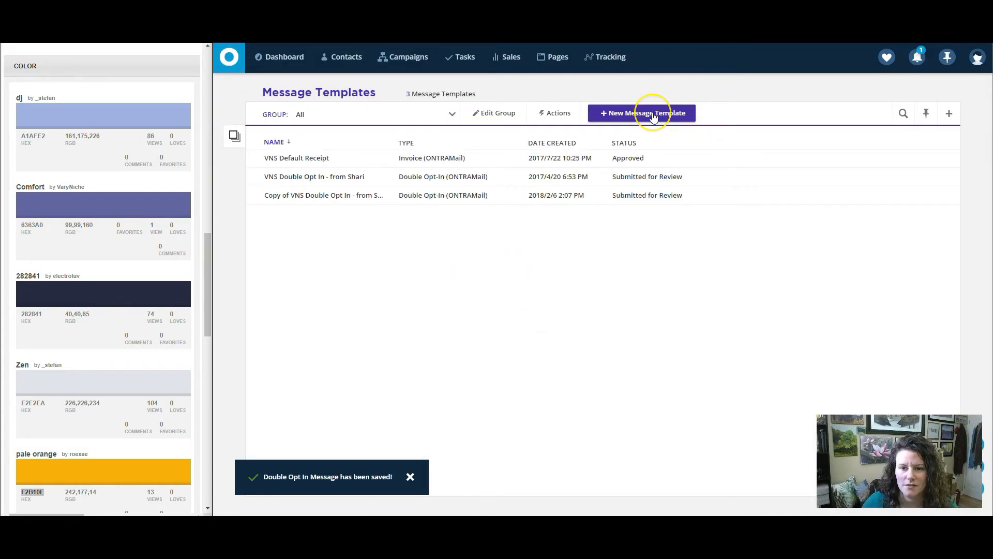
left_click(644, 113)
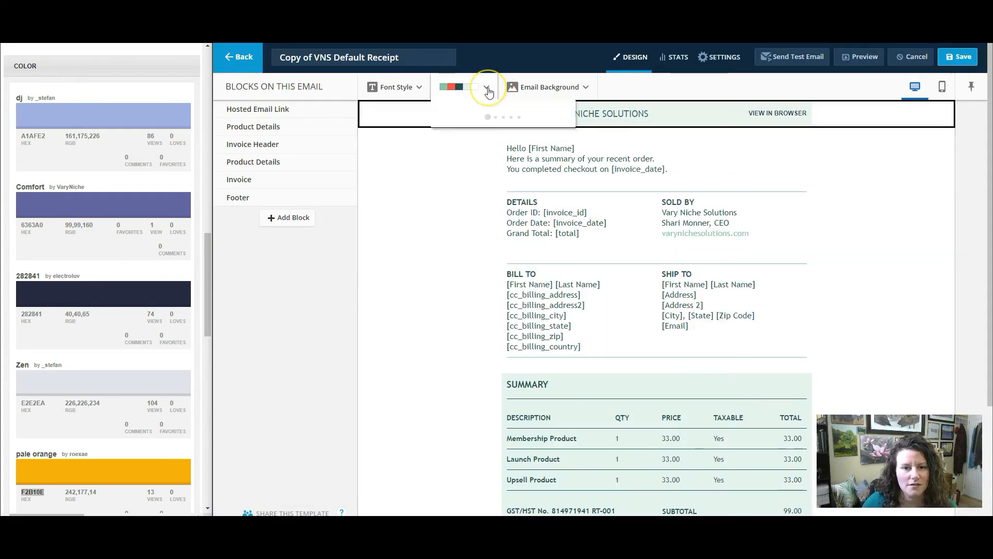
left_click(488, 87)
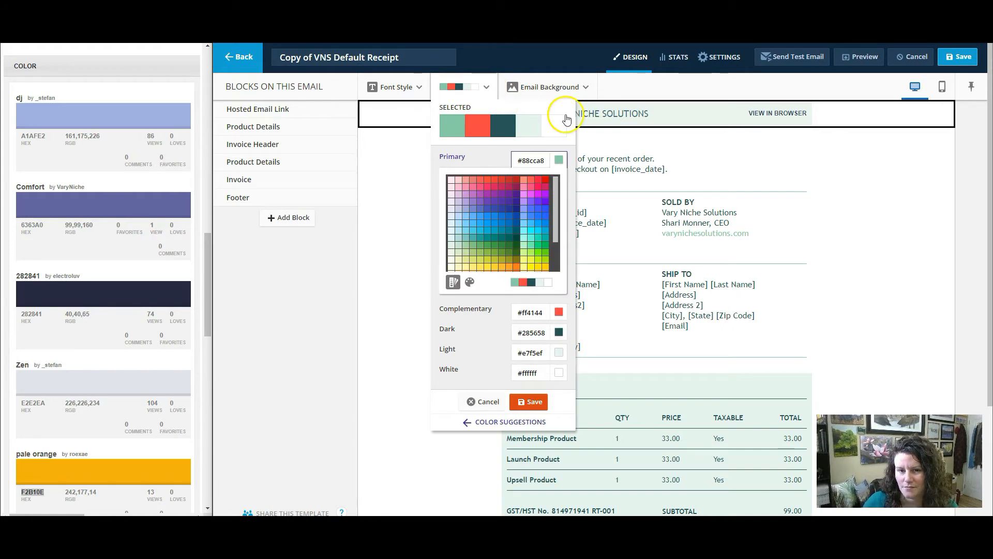
mouse_move(358, 146)
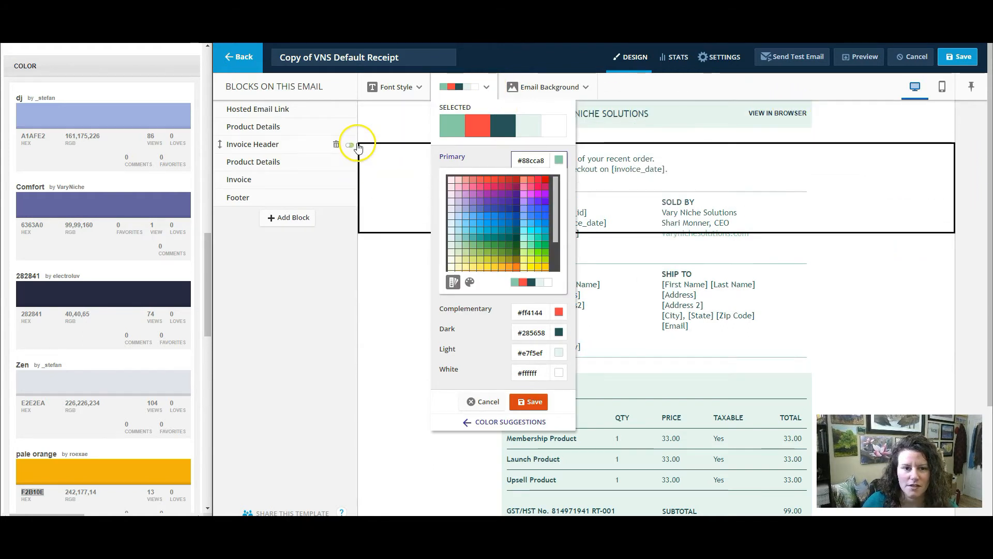
left_click(240, 57)
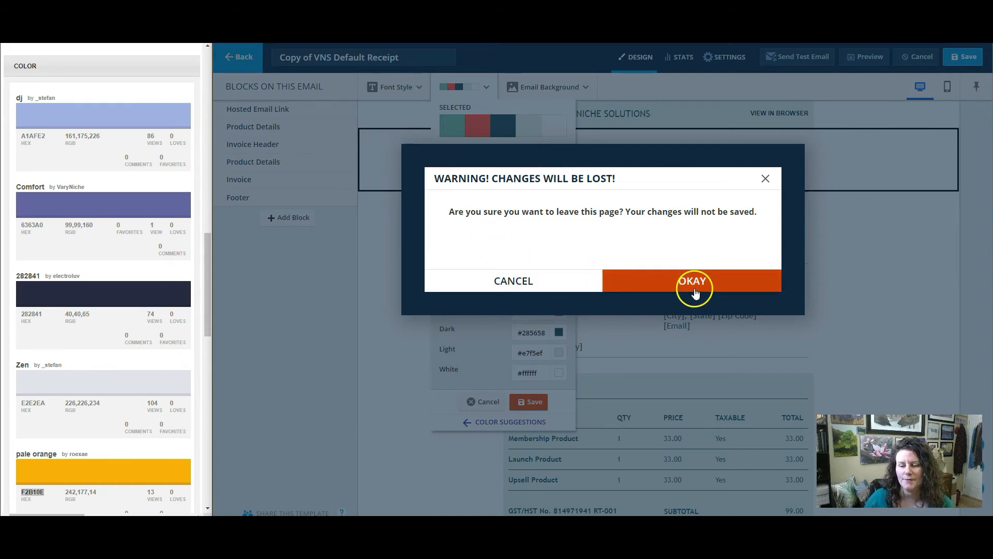
left_click(693, 281)
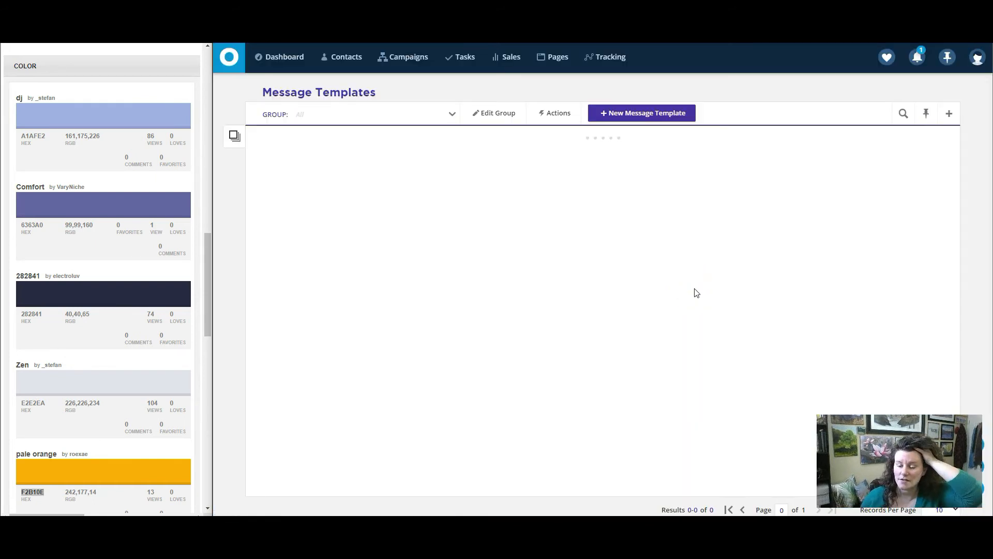